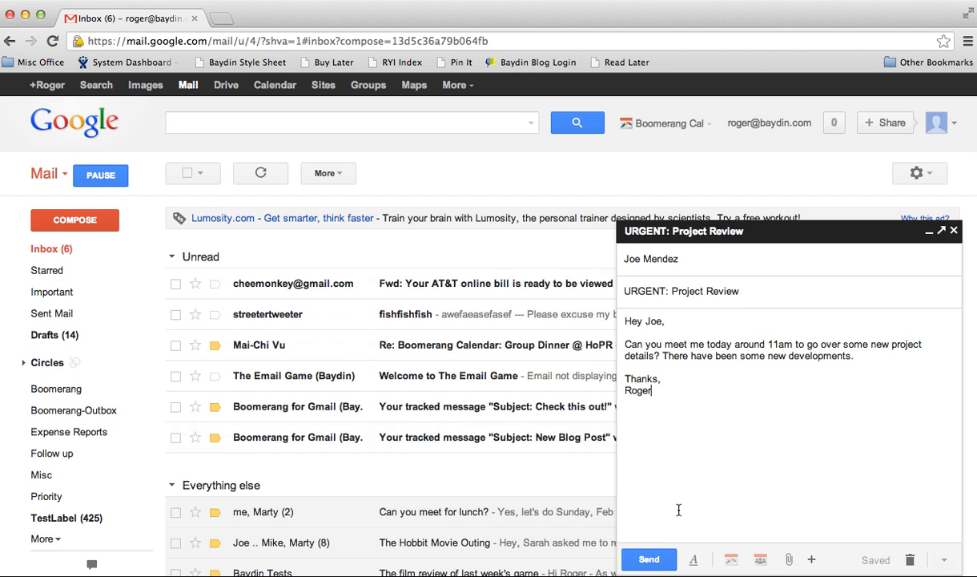
pyautogui.moveTo(649, 558)
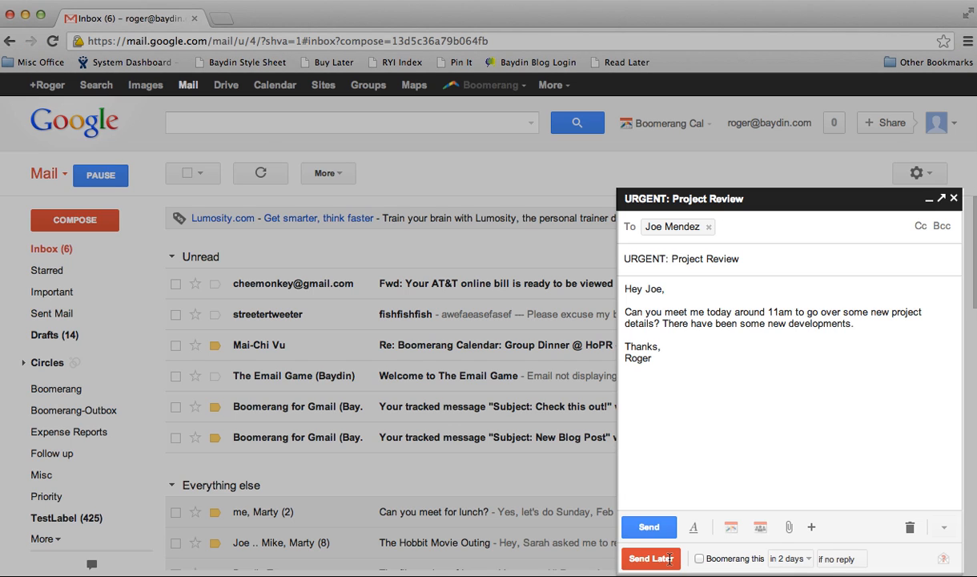
# Schedule the Project Review email via Send Later for 'Monday 9am' and confirm.
pyautogui.click(650, 558)
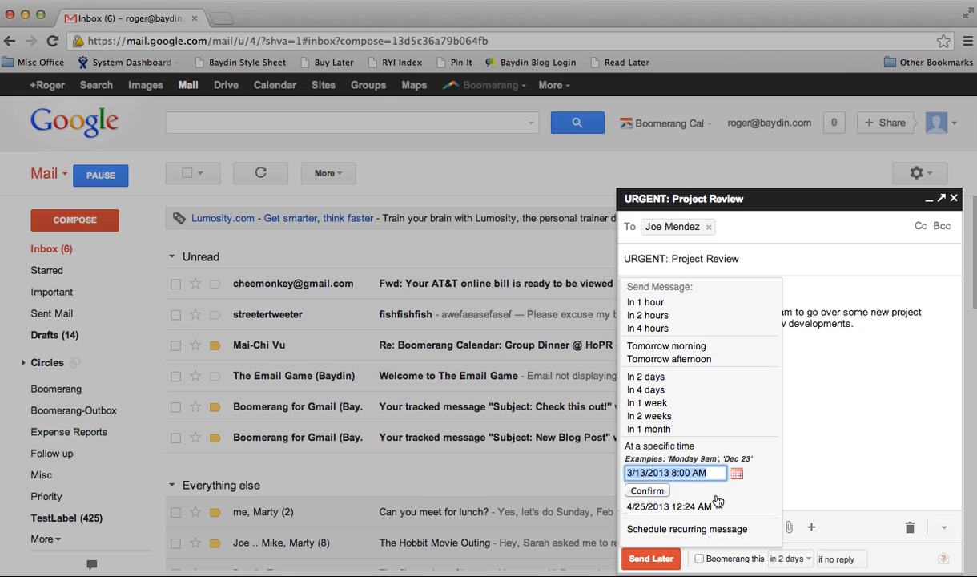
pyautogui.moveTo(753, 484)
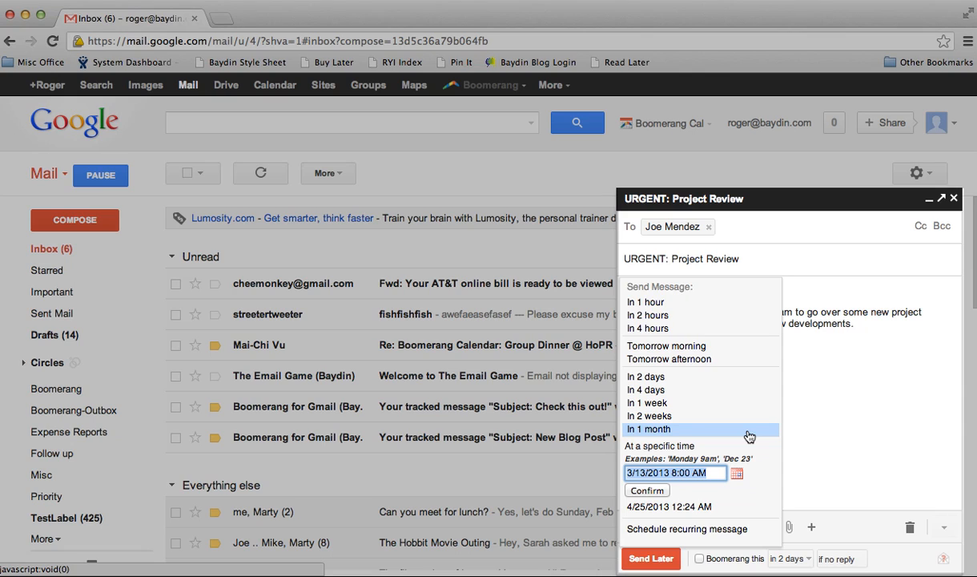
pyautogui.moveTo(670, 359)
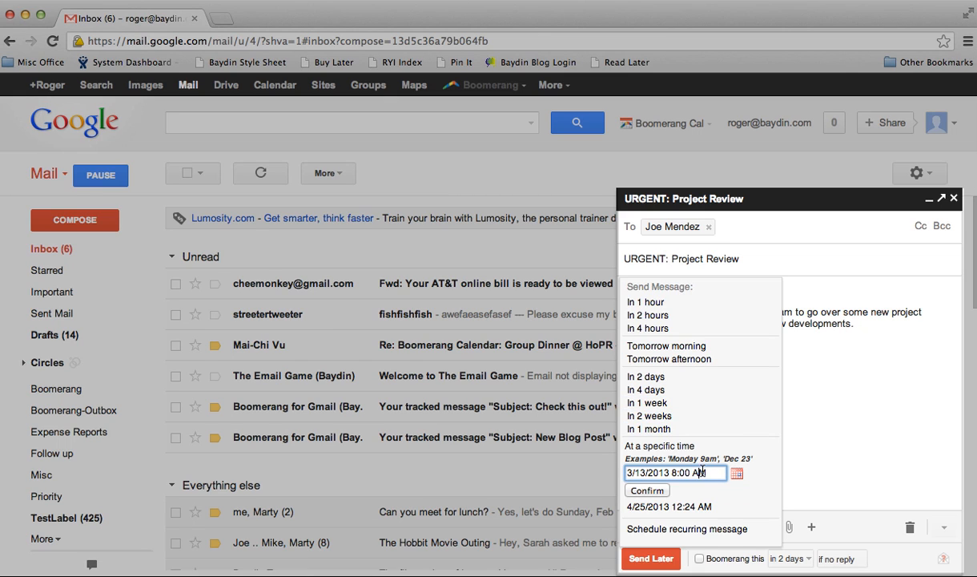
pyautogui.write('Mon')
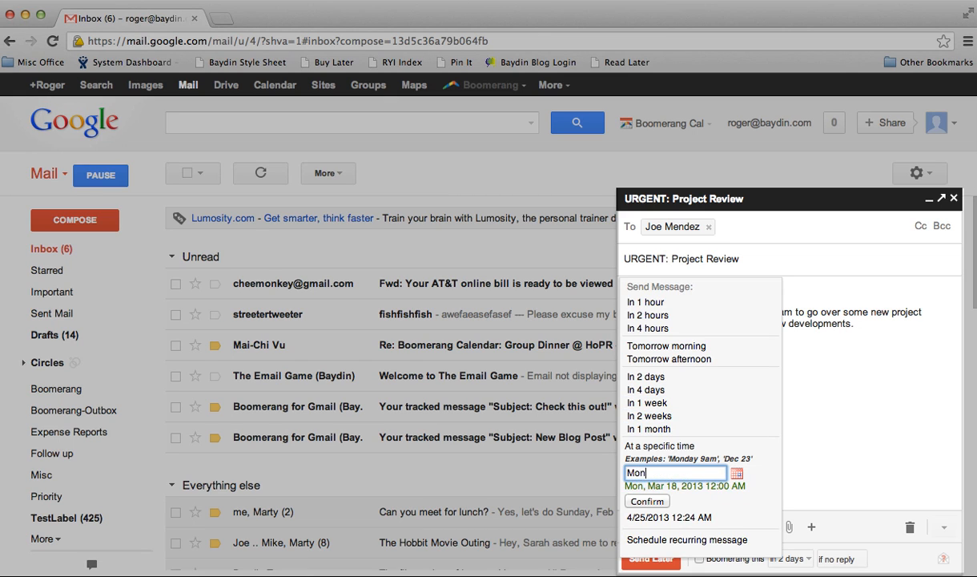
pyautogui.write('Monday 9am')
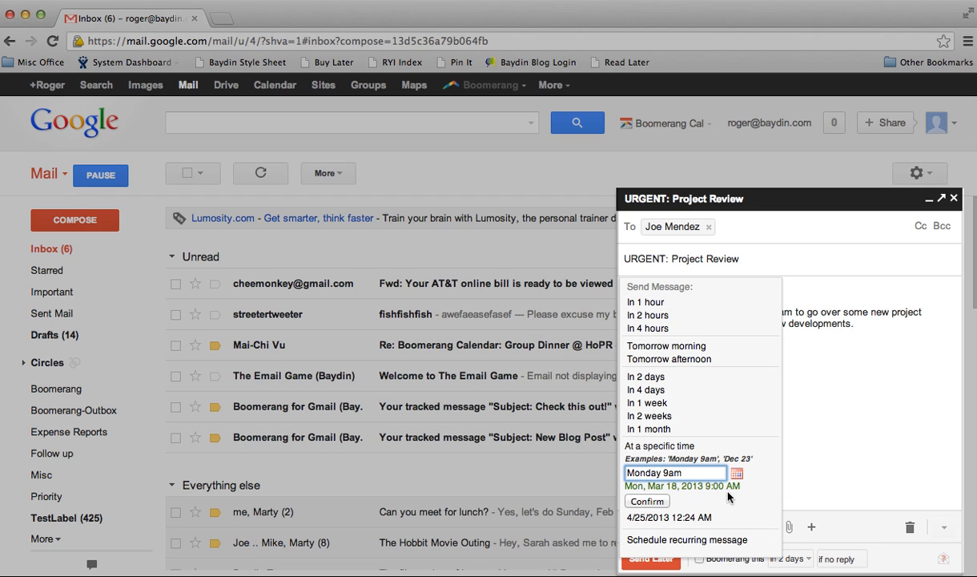
pyautogui.moveTo(722, 500)
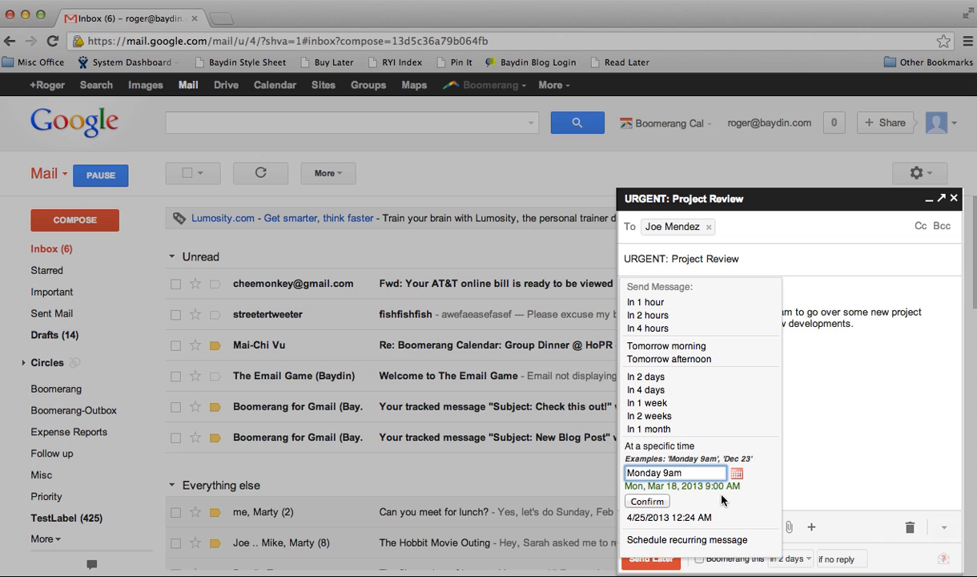
pyautogui.moveTo(711, 500)
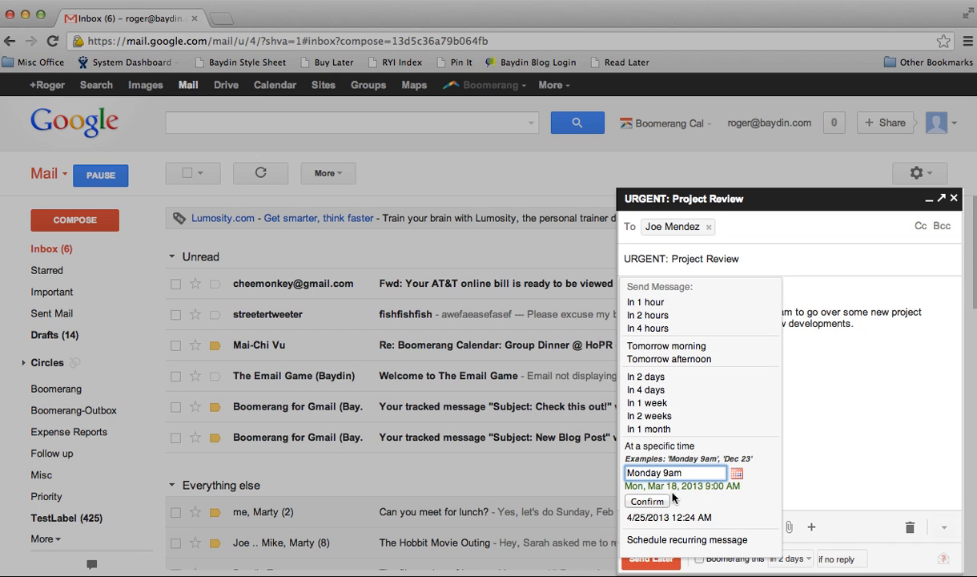
pyautogui.click(648, 500)
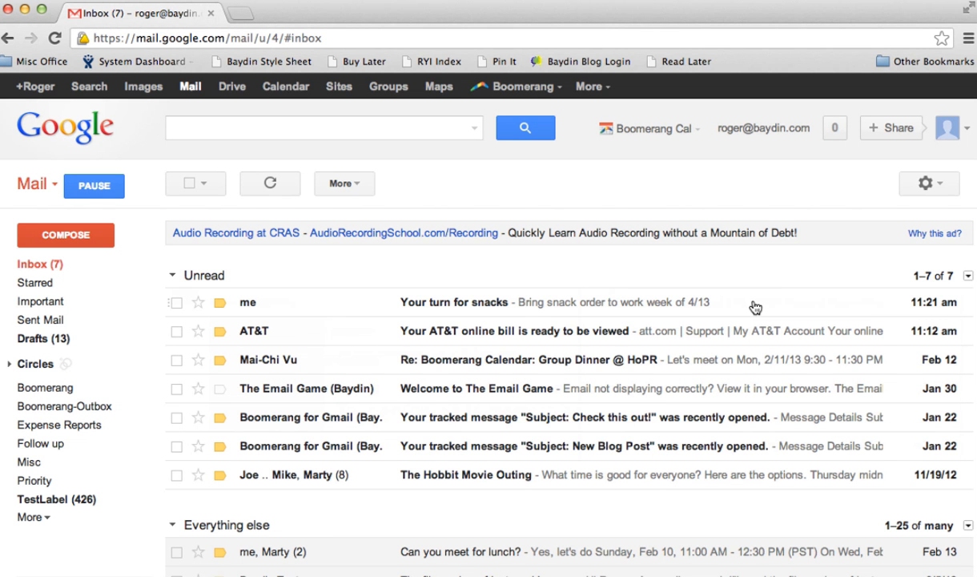
pyautogui.click(454, 301)
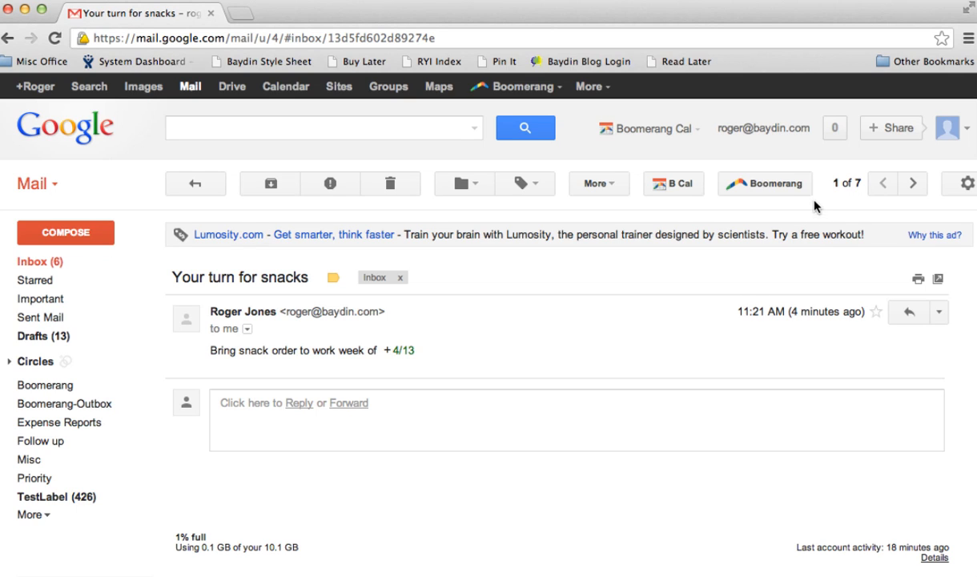
pyautogui.moveTo(776, 195)
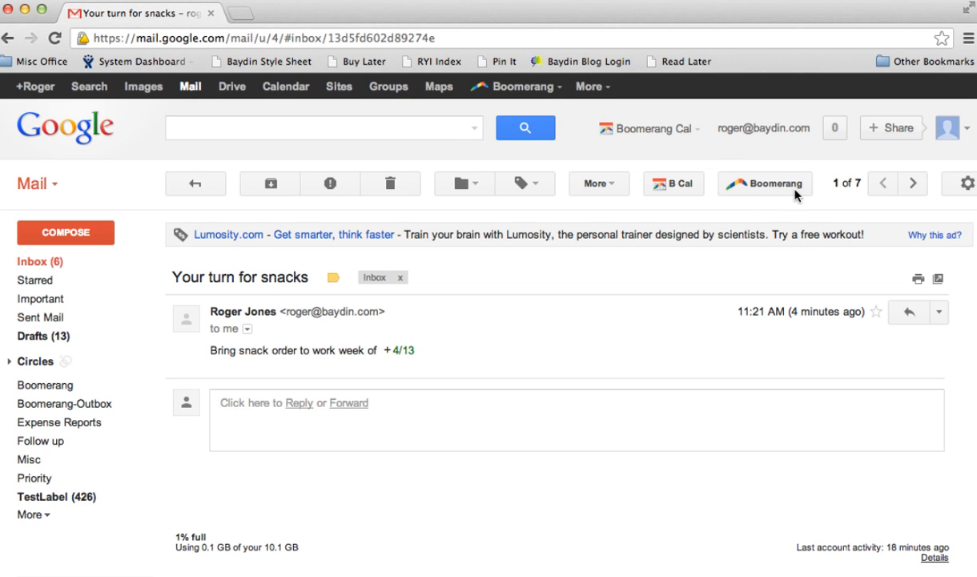
pyautogui.moveTo(603, 367)
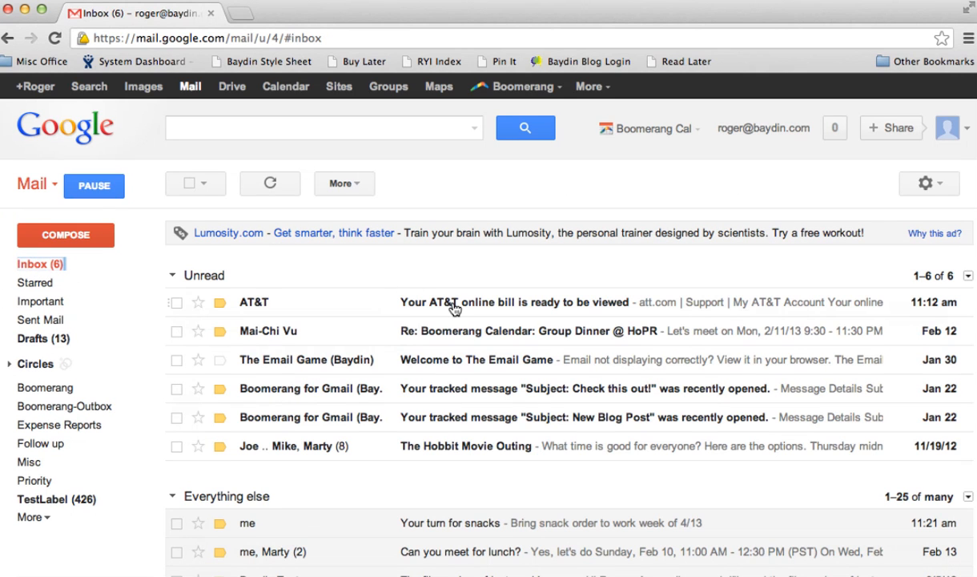
# Show the AT&T bill's images, check its due date, and confirm Boomerang returning it the day before.
pyautogui.click(521, 301)
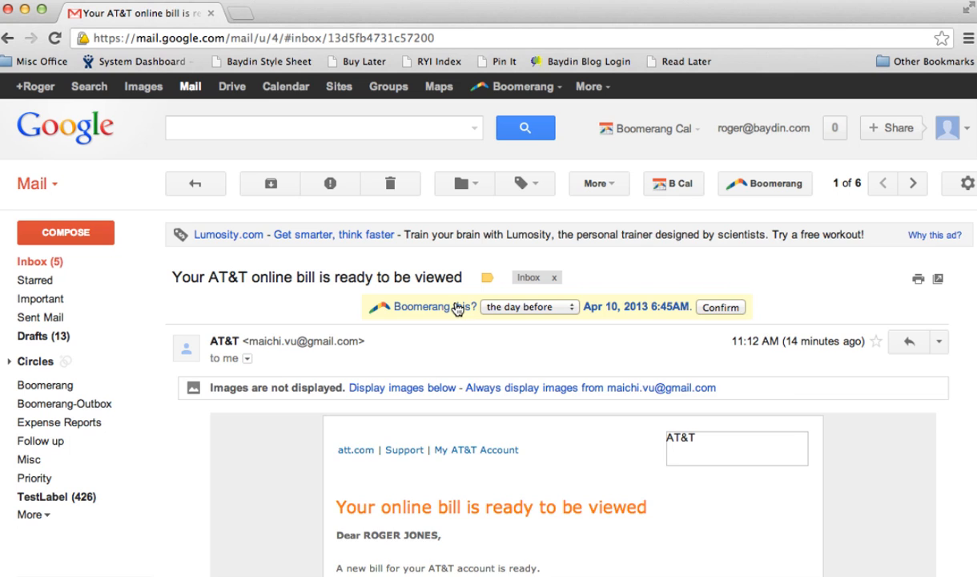
pyautogui.click(402, 386)
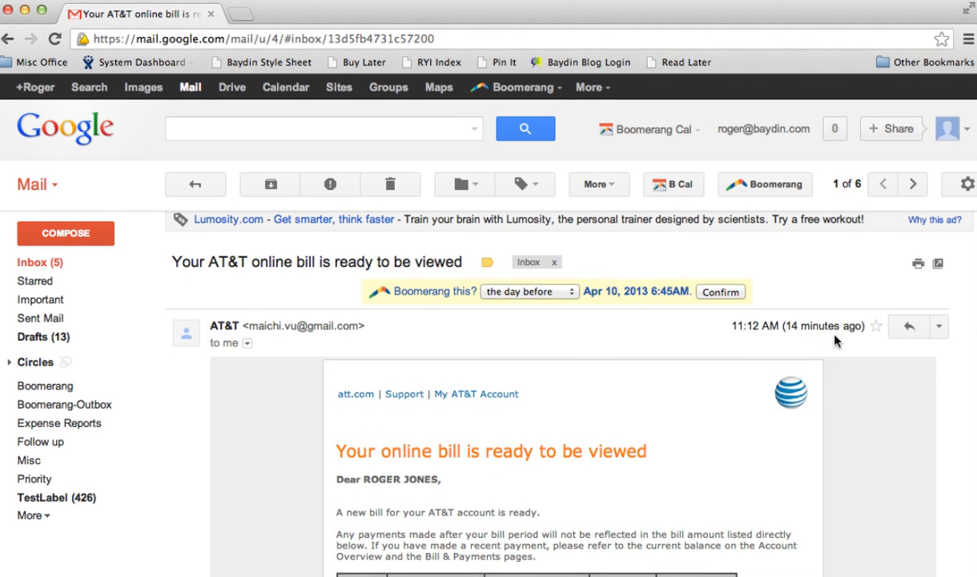
pyautogui.scroll(-3)
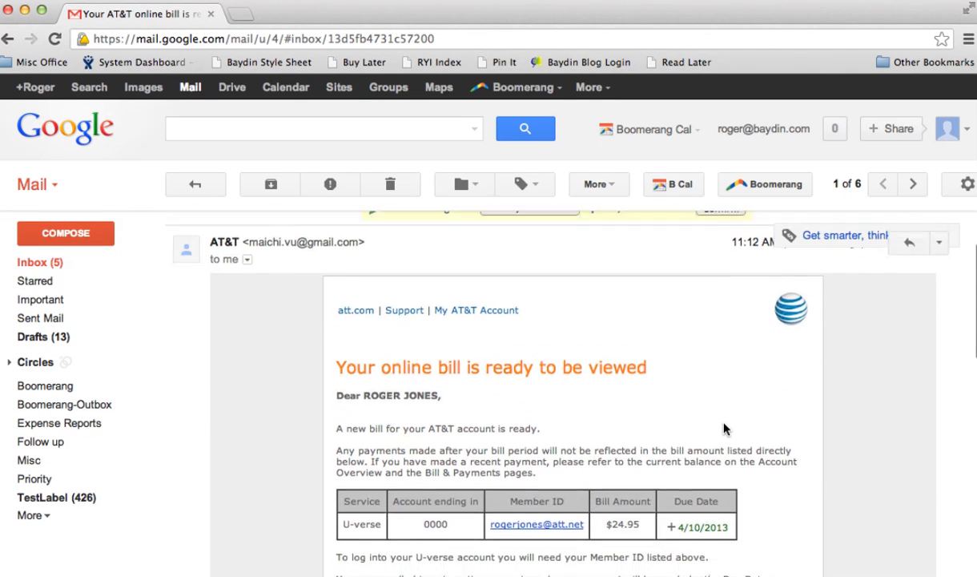
pyautogui.scroll(-3)
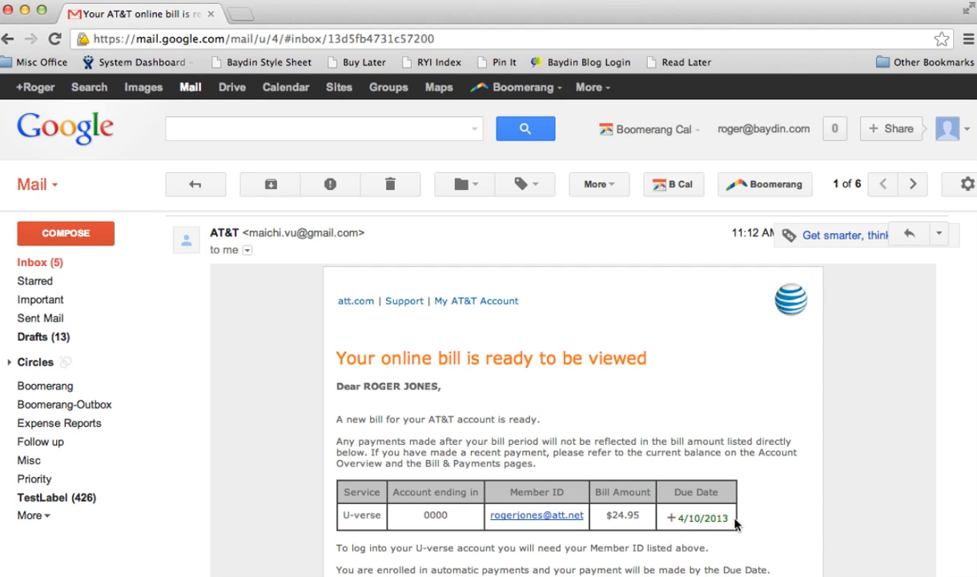
pyautogui.moveTo(745, 525)
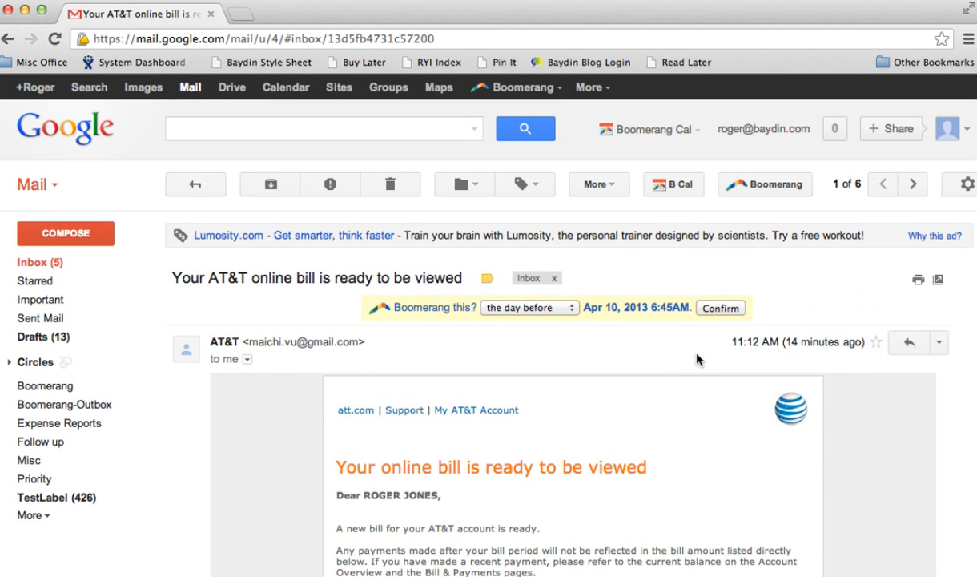
pyautogui.click(763, 183)
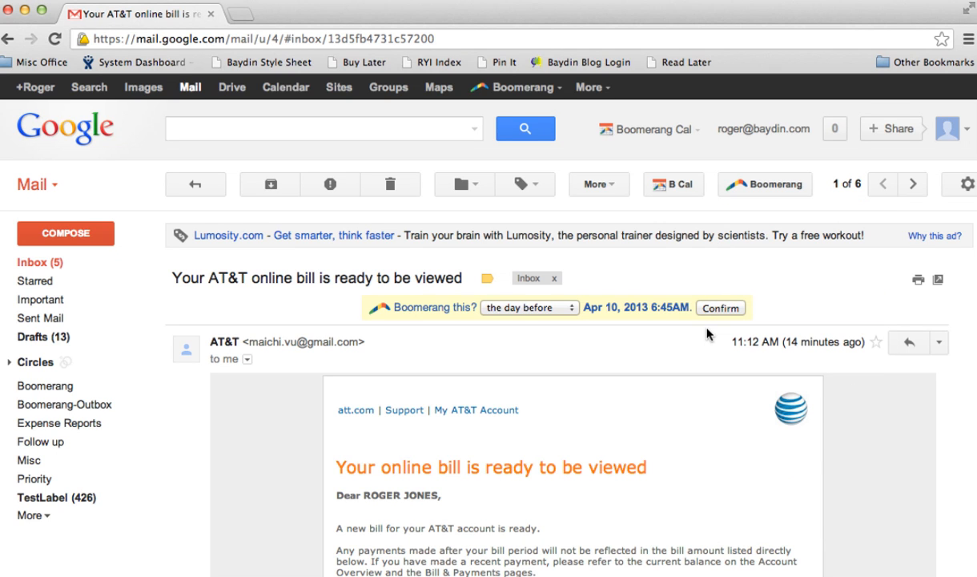
pyautogui.scroll(-3)
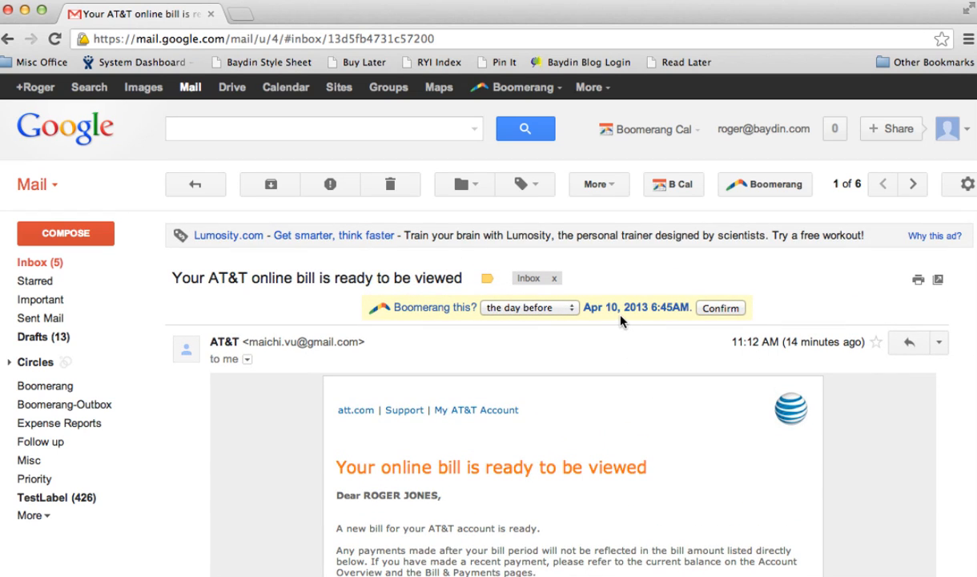
pyautogui.moveTo(728, 317)
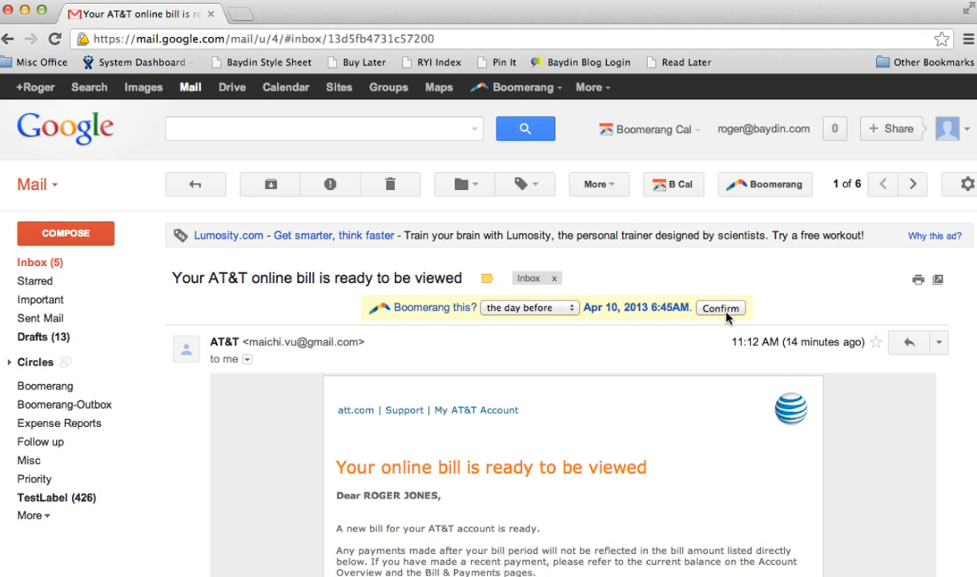
pyautogui.click(719, 308)
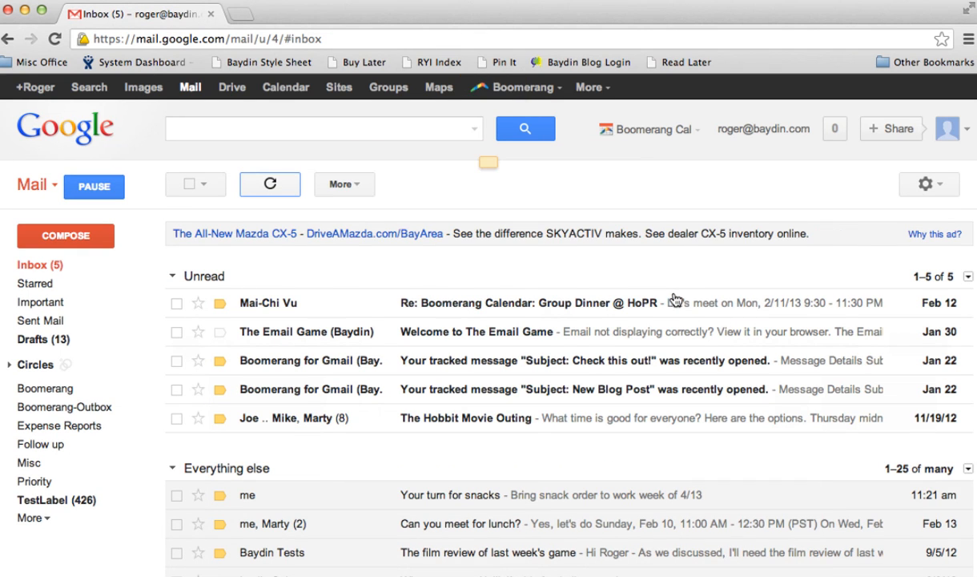
# Start a new message with 'Boomerang this' enabled and view its return-time choices.
pyautogui.click(64, 236)
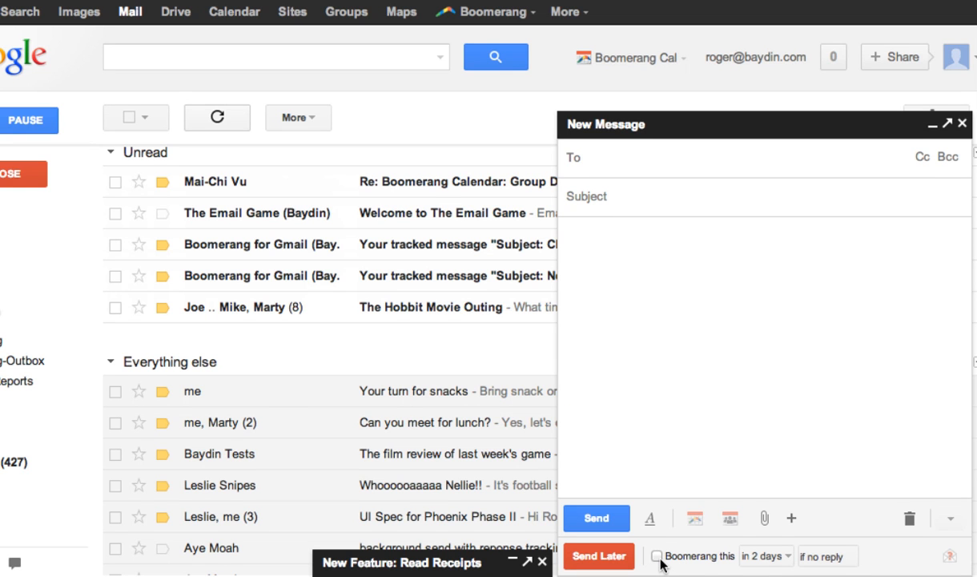
pyautogui.click(657, 556)
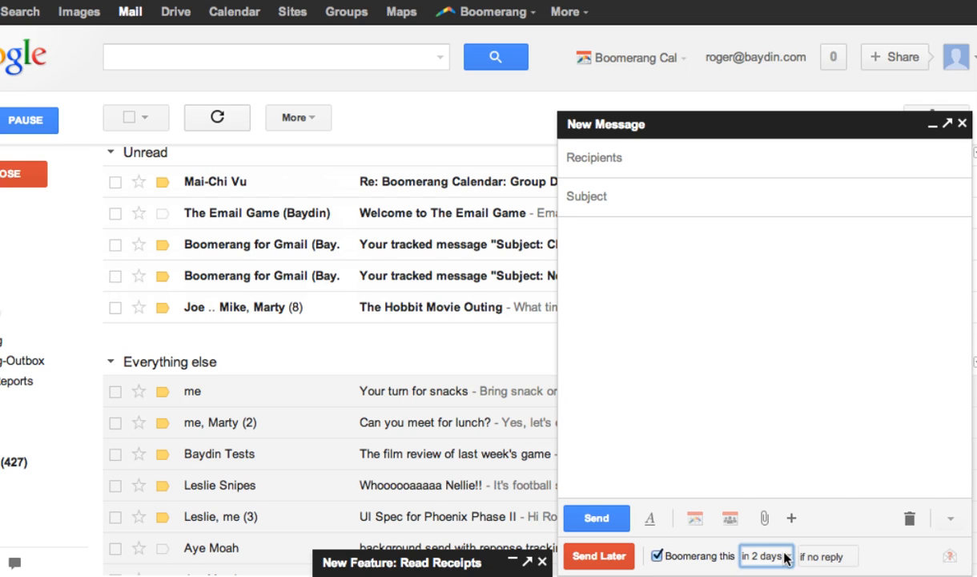
pyautogui.click(762, 555)
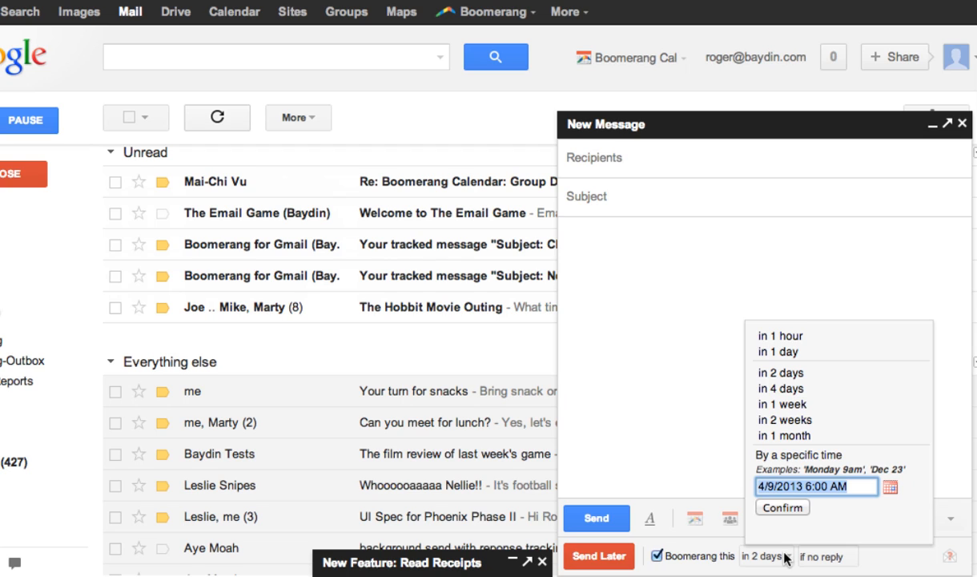
# Discard the blank message and reopen the 'New Feature: Read Receipts' draft.
pyautogui.click(782, 506)
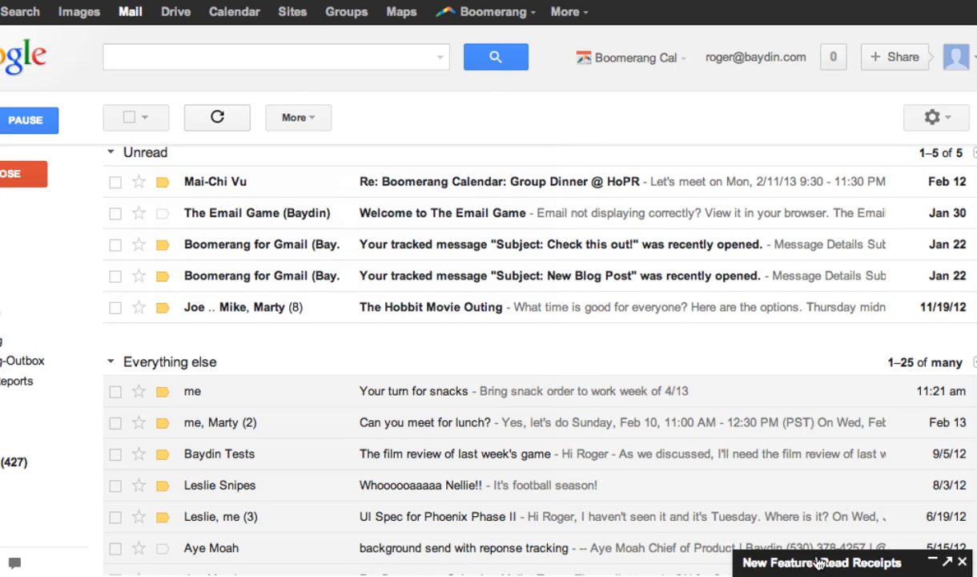
pyautogui.click(817, 560)
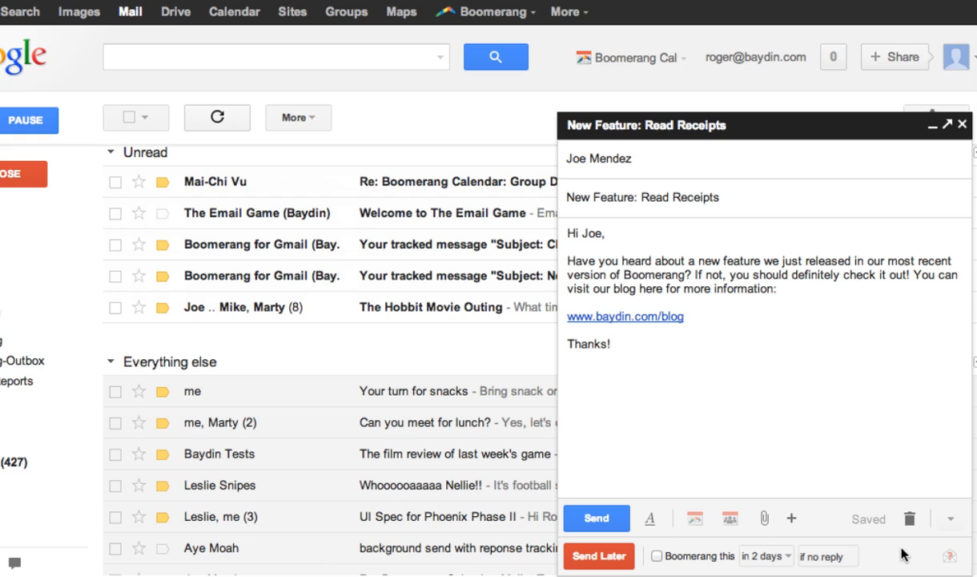
pyautogui.click(660, 555)
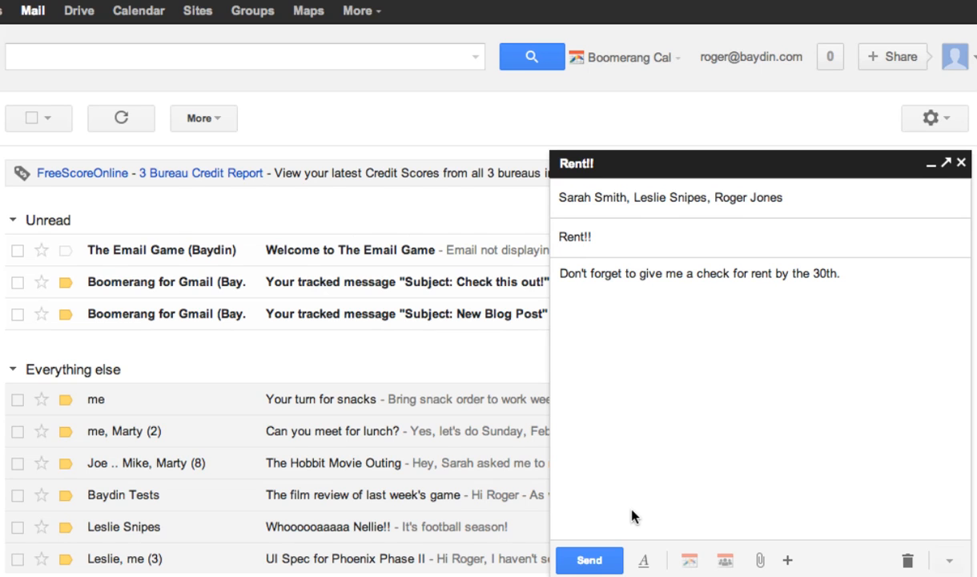
pyautogui.moveTo(558, 532)
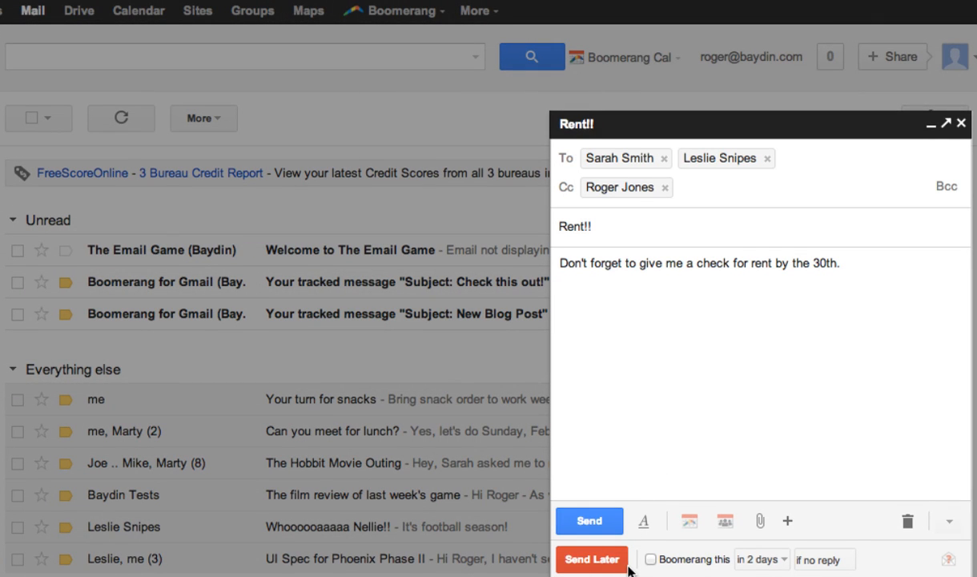
pyautogui.moveTo(569, 299)
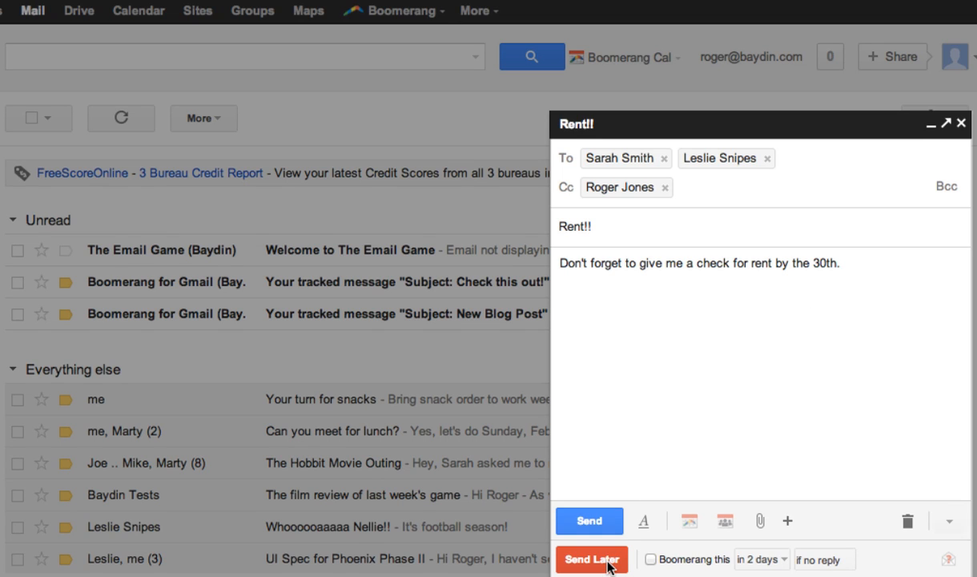
# Bring up the Send Later timing choices for the Rent!! message.
pyautogui.click(593, 557)
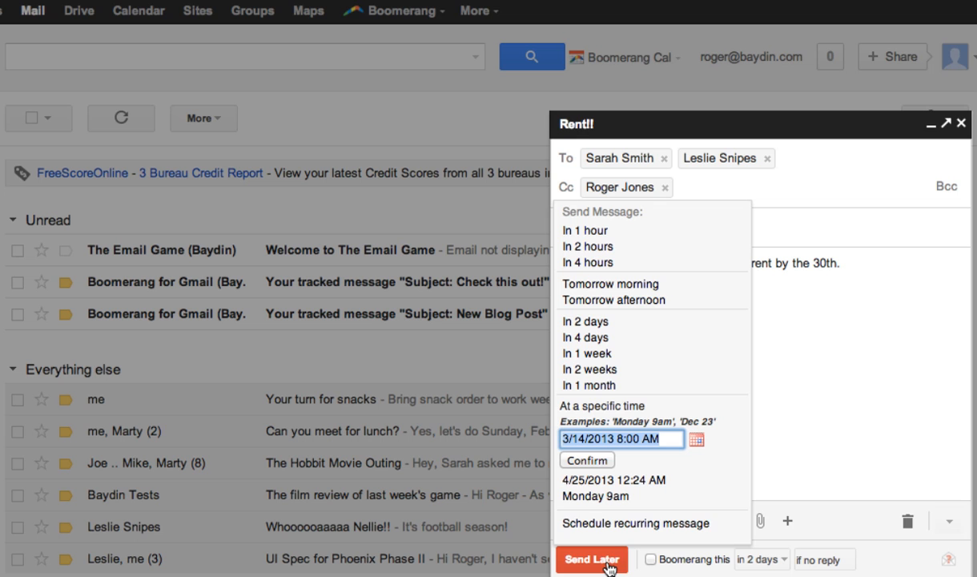
pyautogui.moveTo(622, 522)
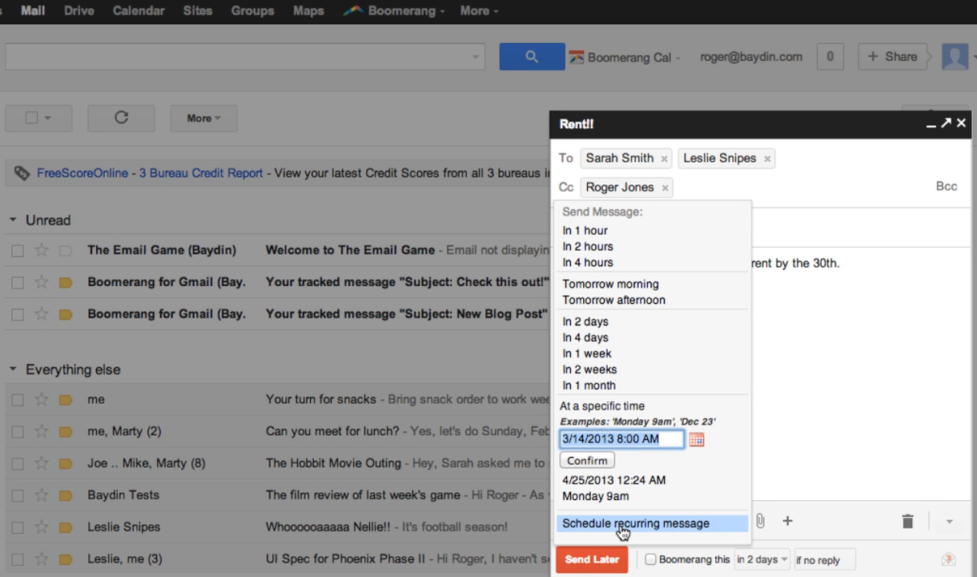
# Schedule Rent!! as a recurring message starting 03/25/13 with 8am send time.
pyautogui.click(634, 522)
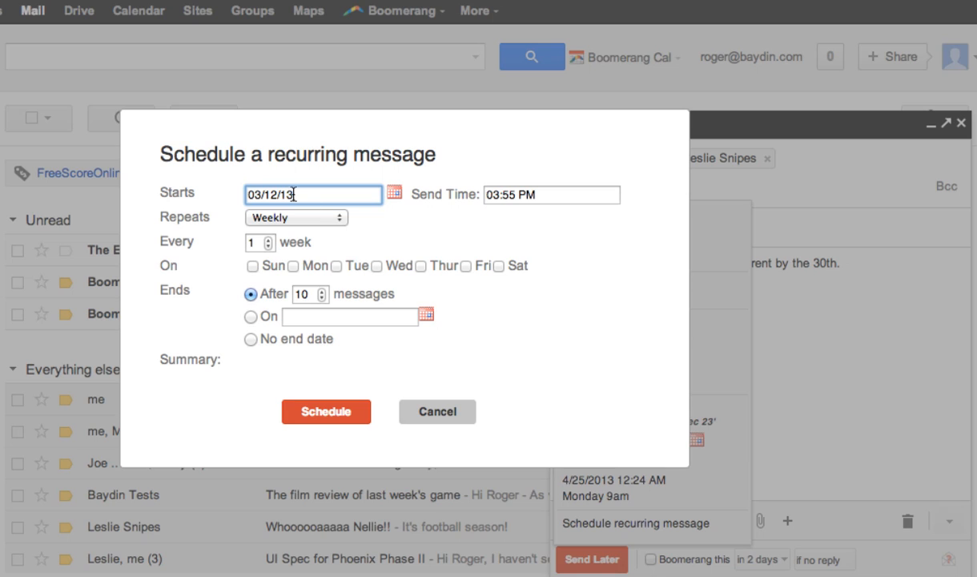
pyautogui.write('03/25/13')
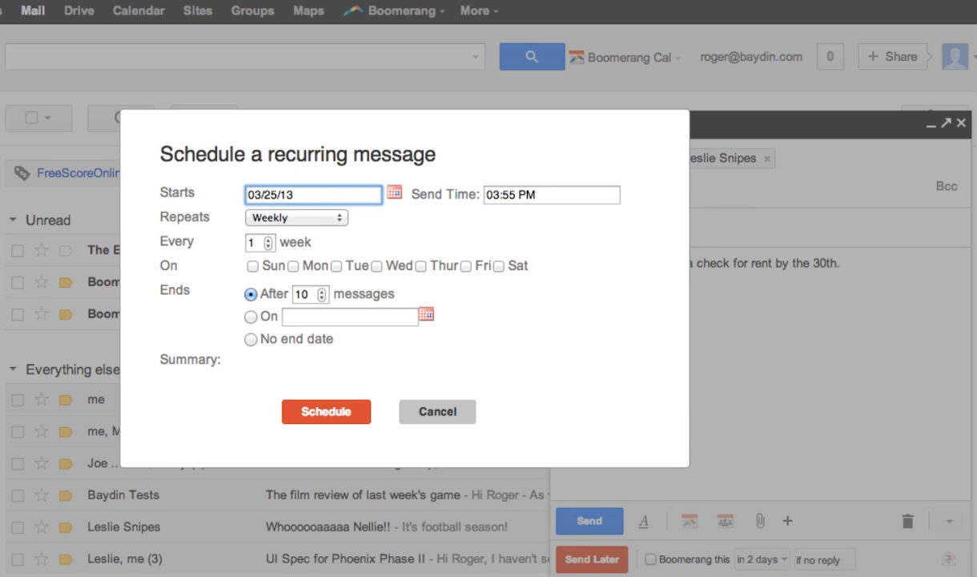
pyautogui.click(551, 196)
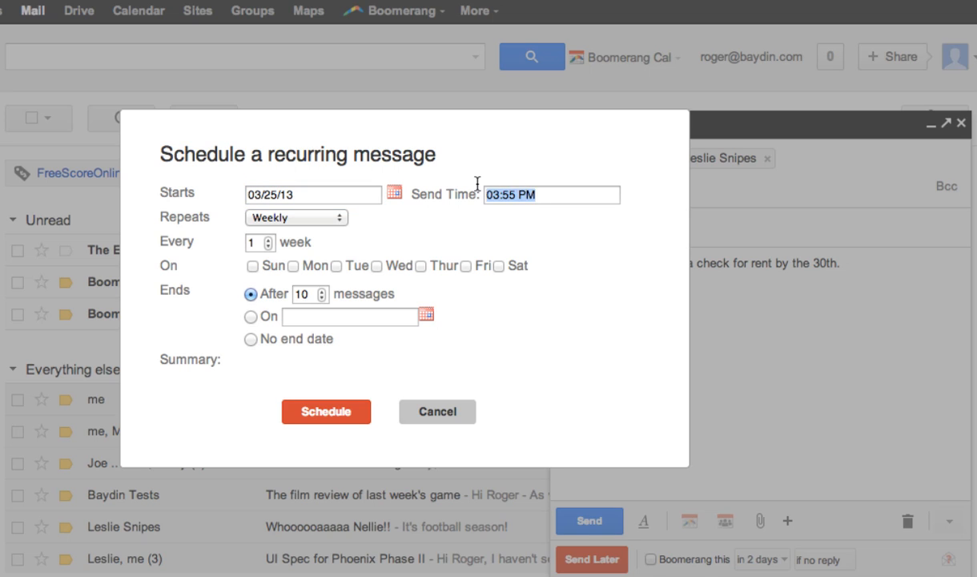
pyautogui.write('8am')
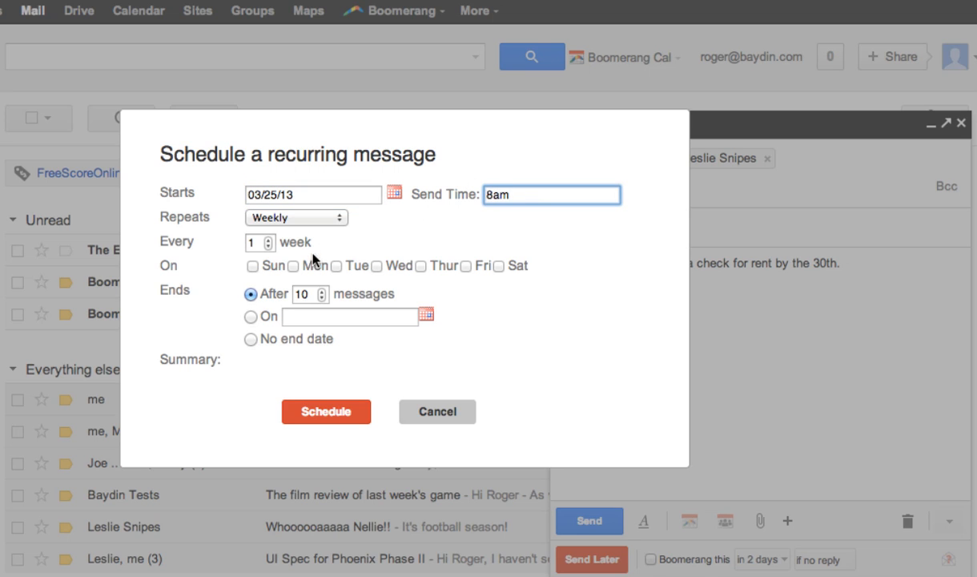
pyautogui.click(296, 217)
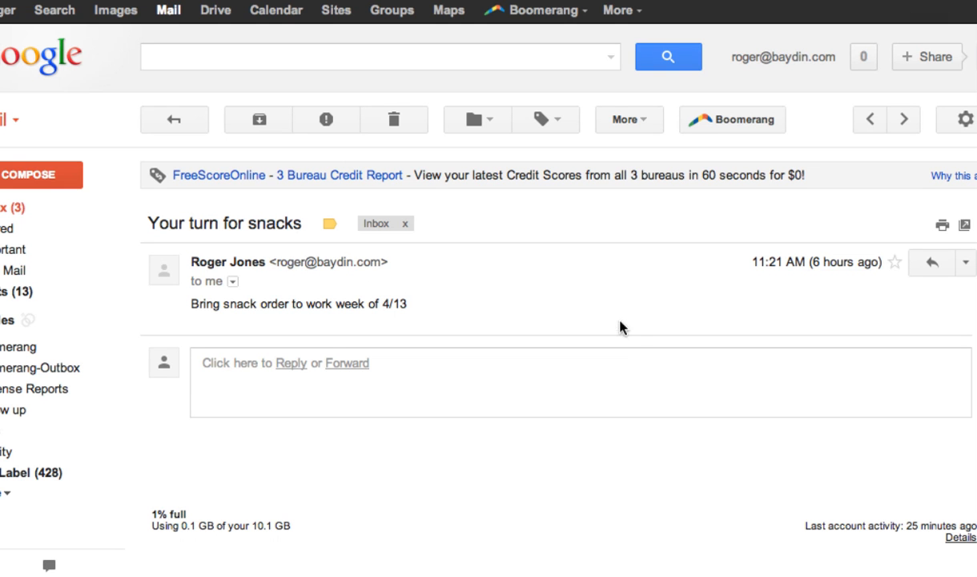
# Boomerang the snacks email with the note 'Cookies or Brownies?' to return in 1 week.
pyautogui.click(731, 119)
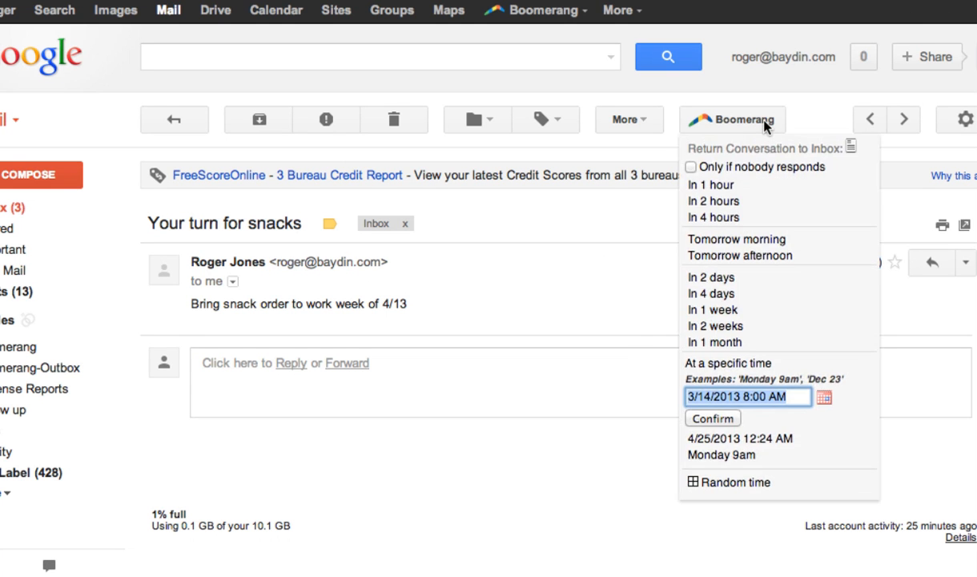
pyautogui.moveTo(873, 141)
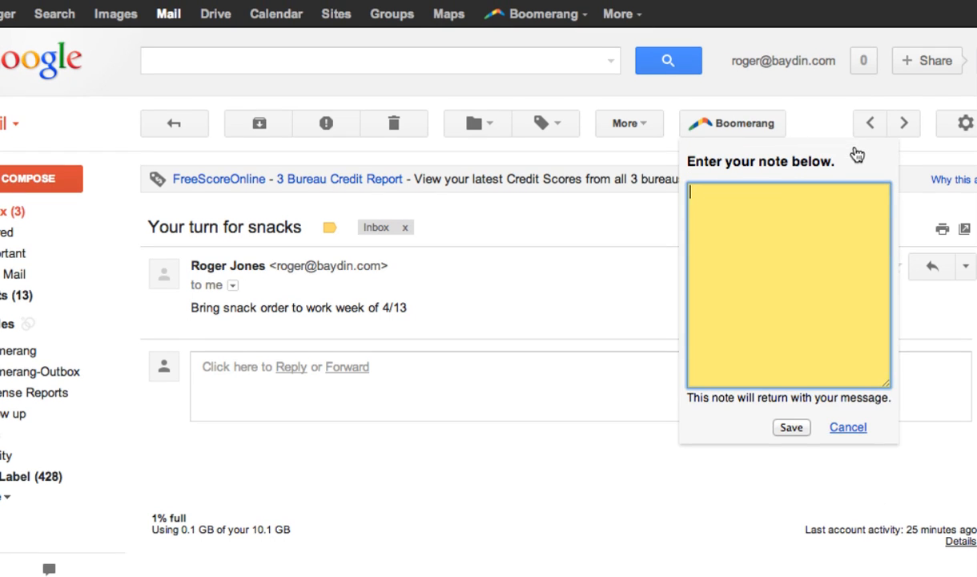
pyautogui.write('Cookies or')
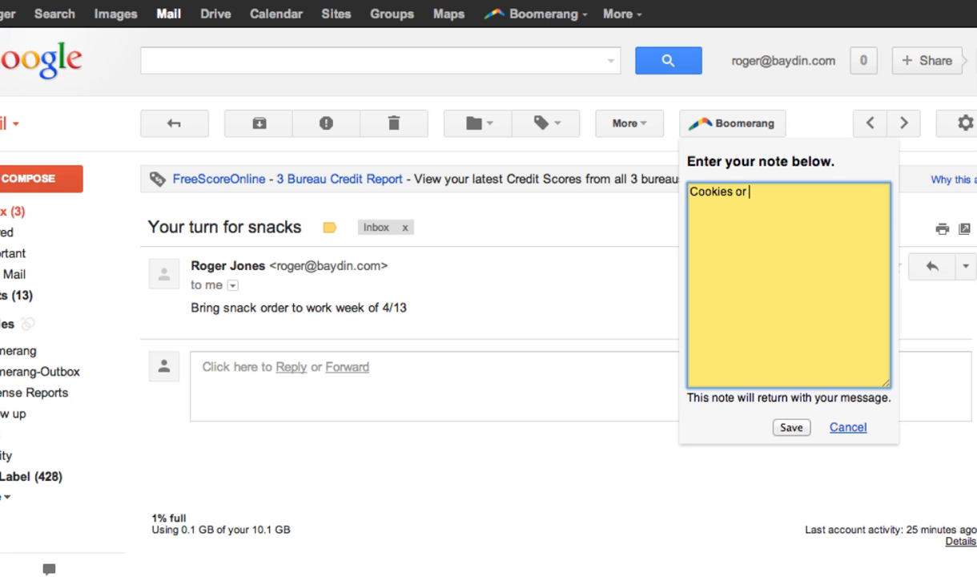
pyautogui.write('Brownies?')
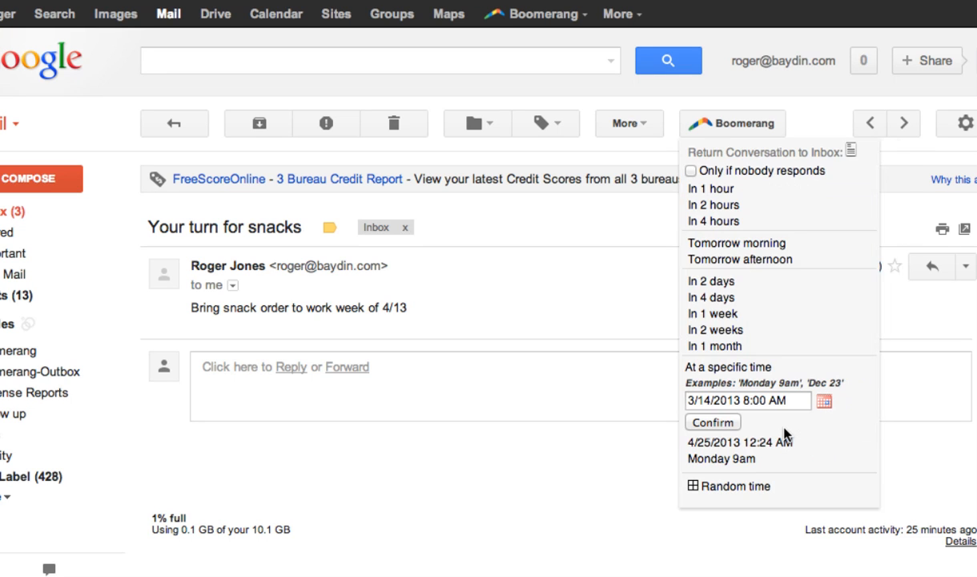
pyautogui.moveTo(712, 312)
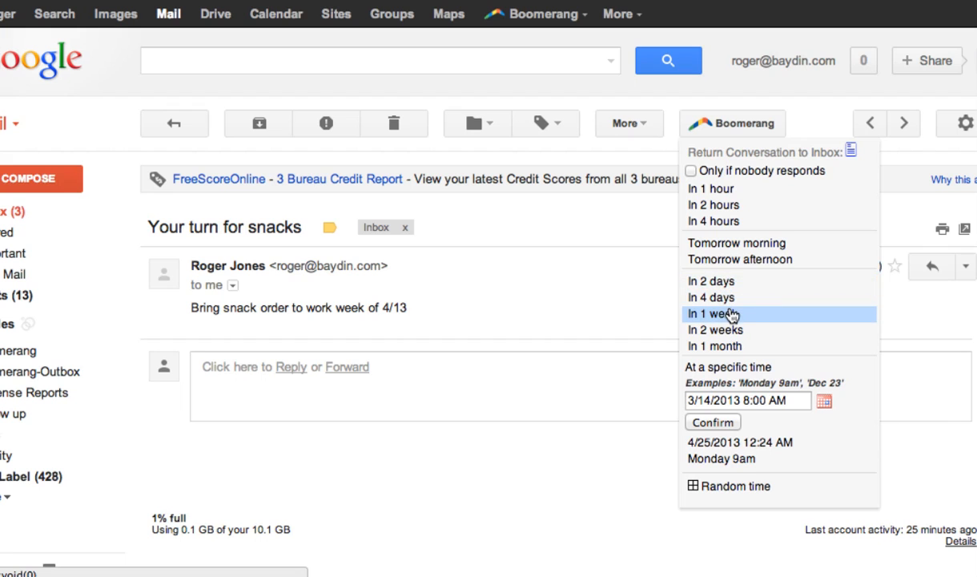
pyautogui.click(712, 312)
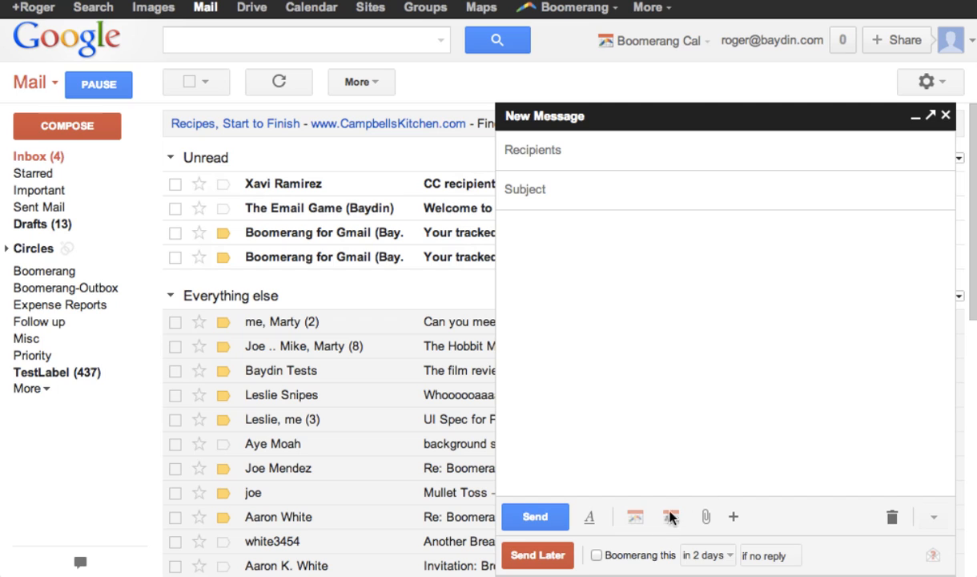
pyautogui.click(538, 554)
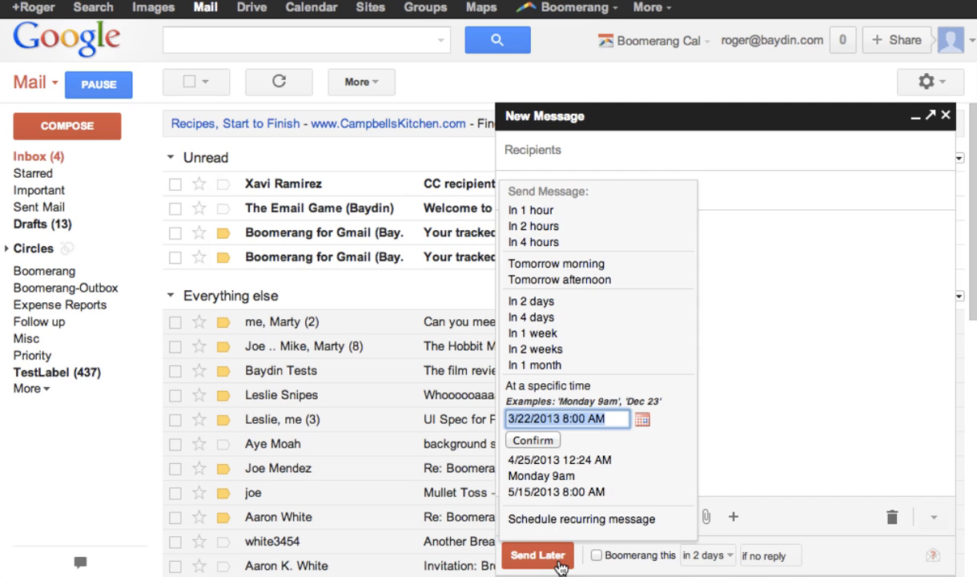
pyautogui.moveTo(610, 513)
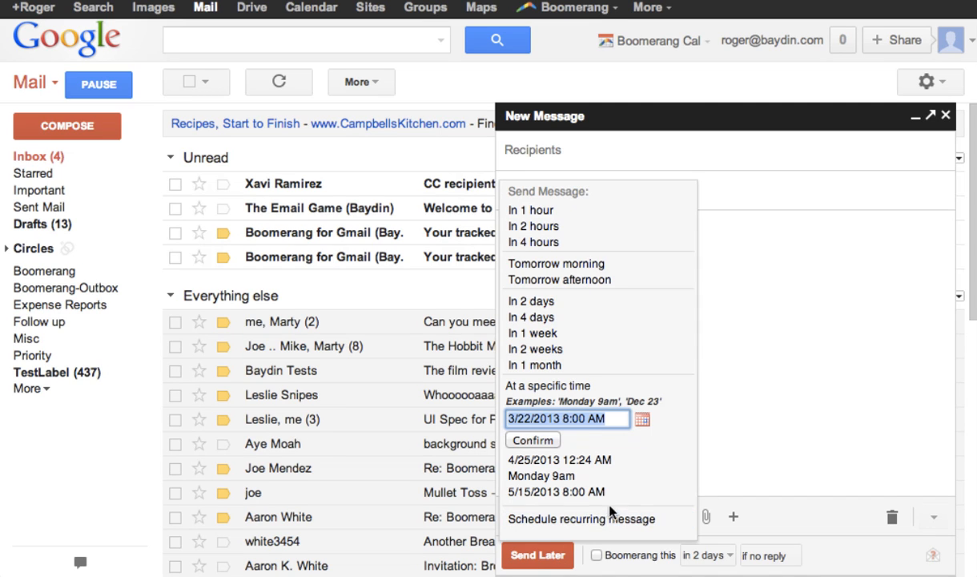
pyautogui.moveTo(663, 332)
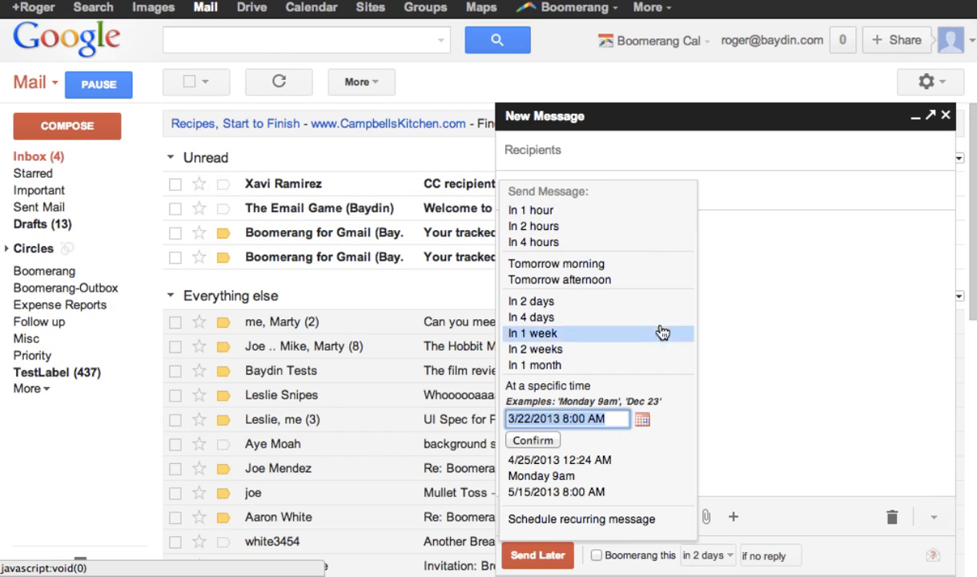
pyautogui.moveTo(672, 475)
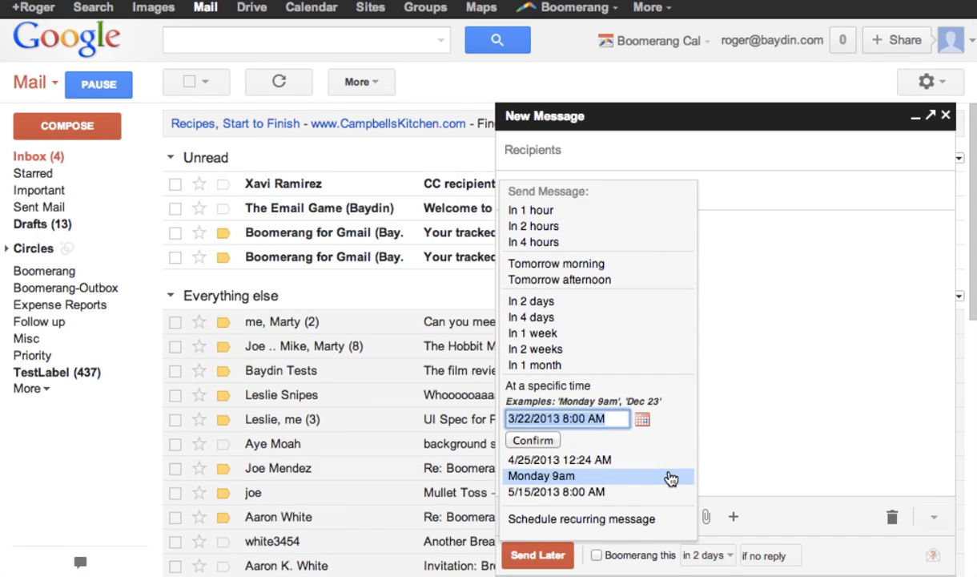
pyautogui.moveTo(672, 499)
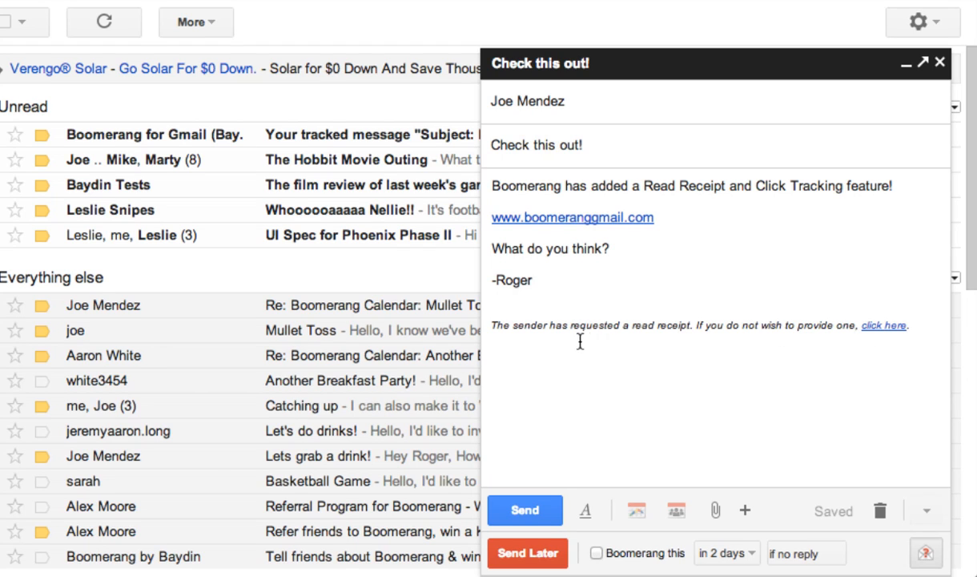
pyautogui.moveTo(590, 221)
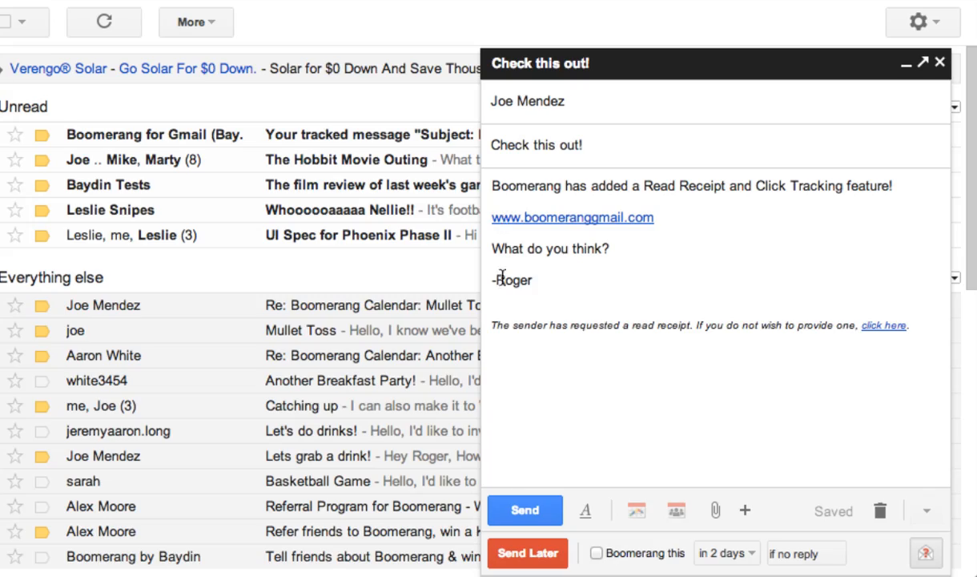
pyautogui.click(526, 510)
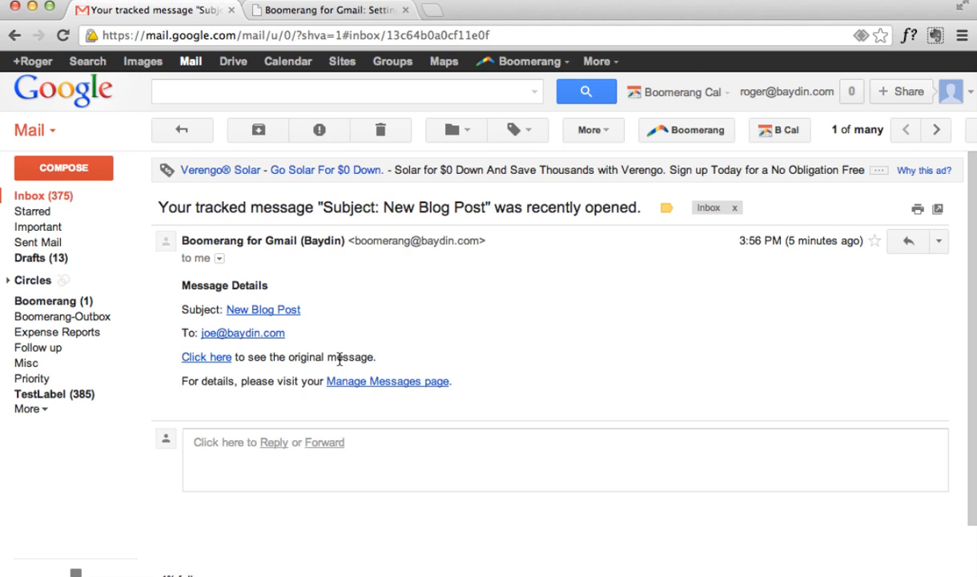
pyautogui.moveTo(374, 391)
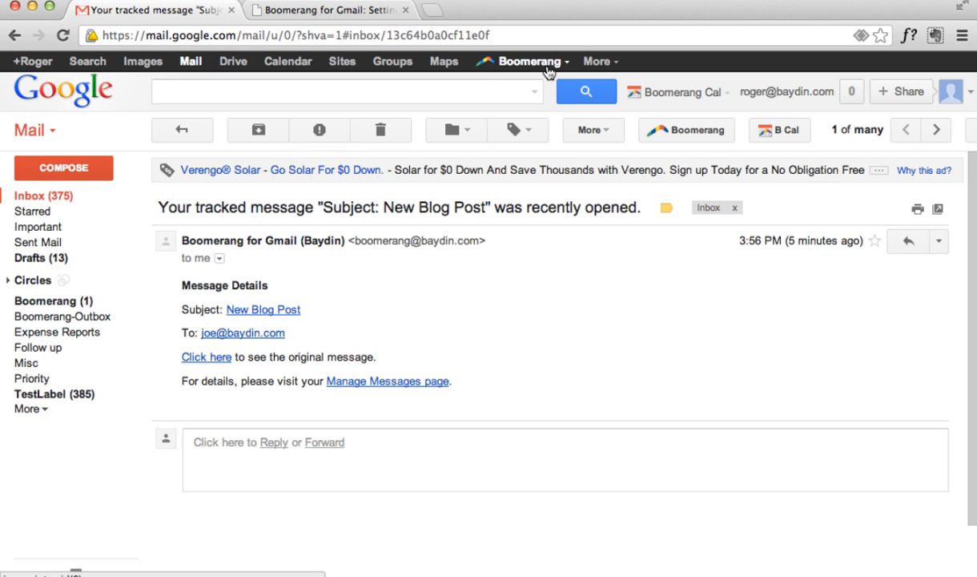
# Go to Manage scheduled messages from the Boomerang menu.
pyautogui.click(527, 61)
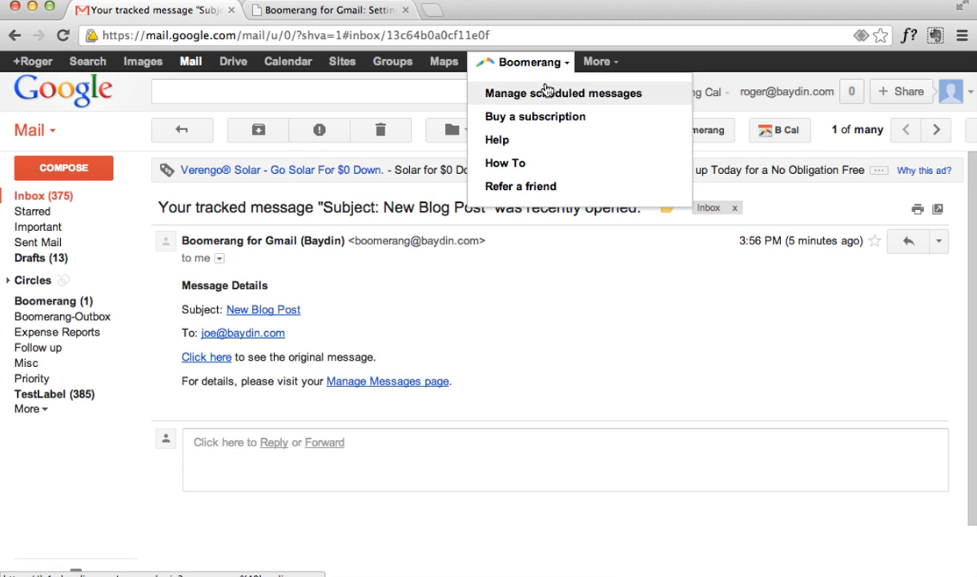
pyautogui.moveTo(542, 103)
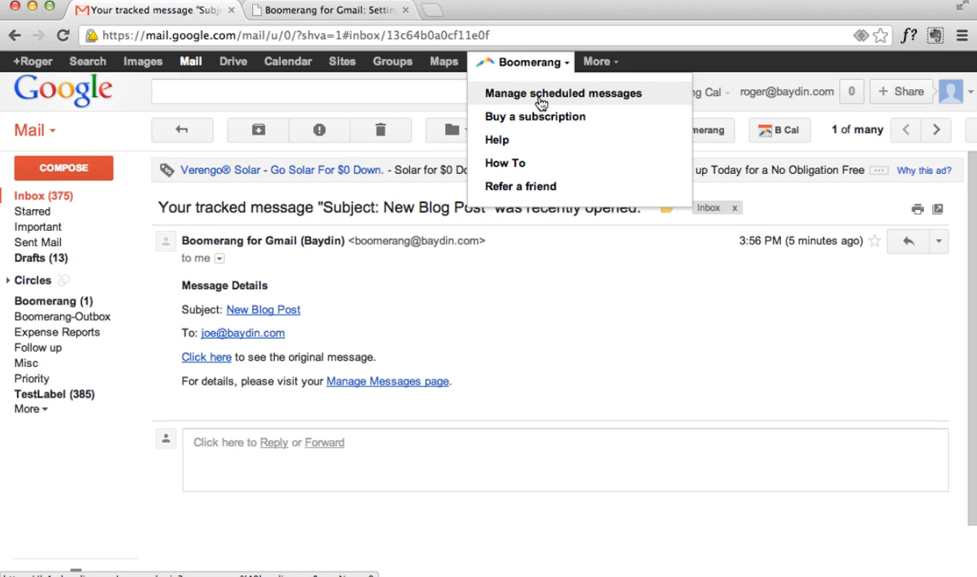
pyautogui.click(564, 93)
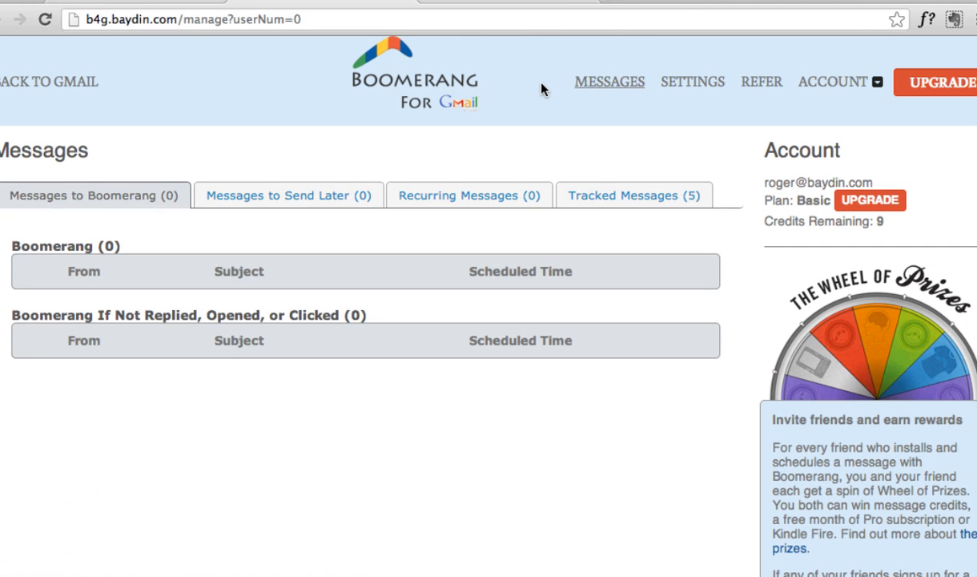
# View open and click details for New Blog Post under Tracked Messages, then return to Gmail.
pyautogui.click(633, 195)
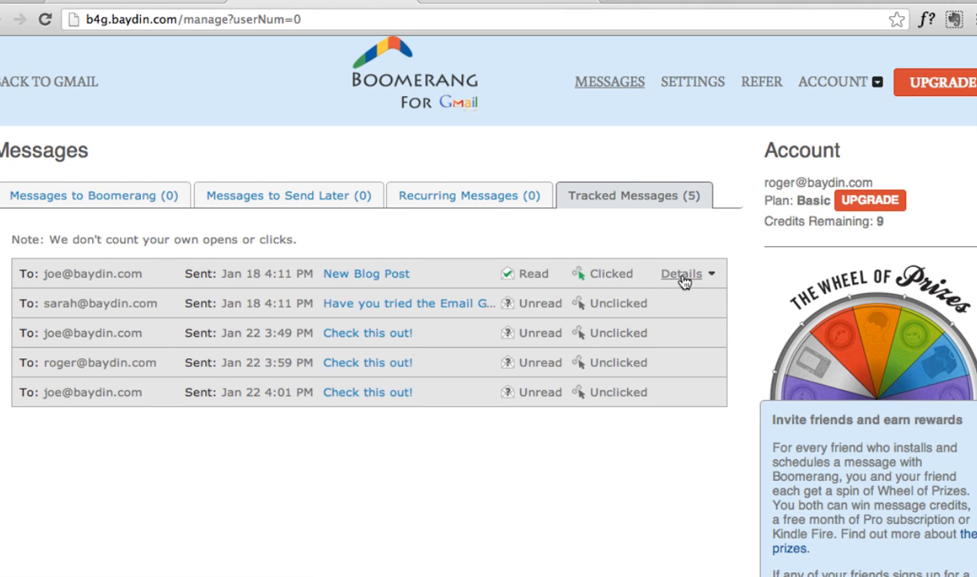
pyautogui.click(679, 273)
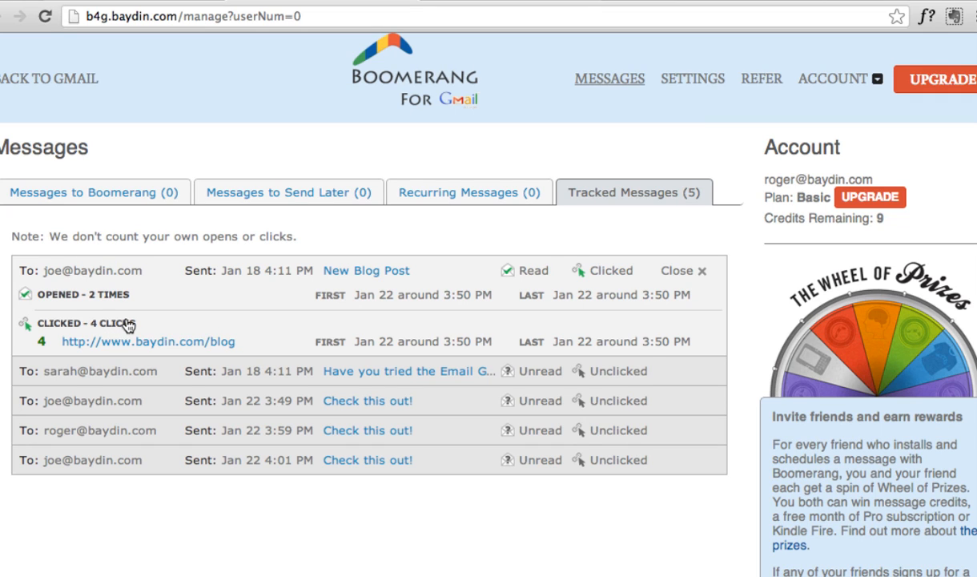
pyautogui.click(50, 78)
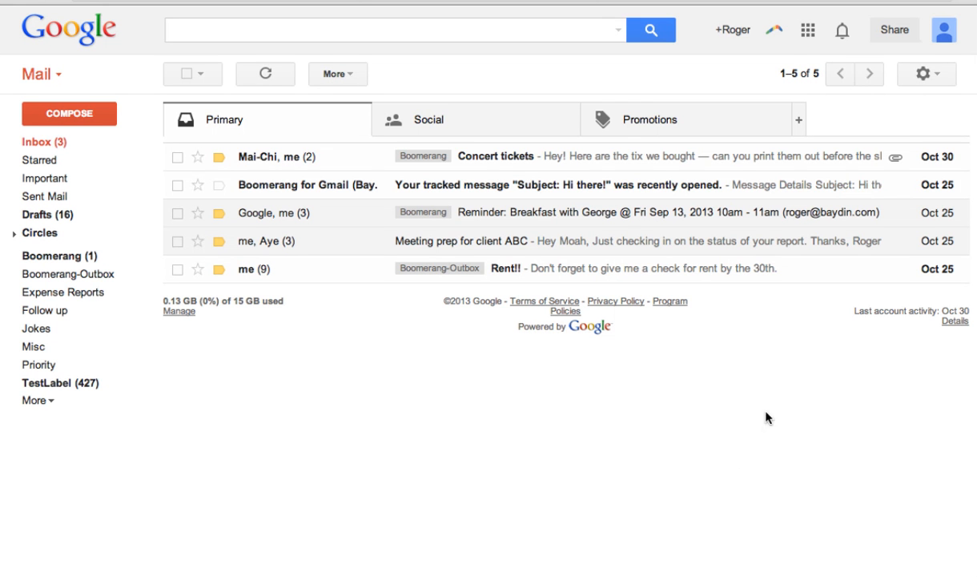
# Reopen the Manage scheduled messages page from the Boomerang menu.
pyautogui.click(927, 73)
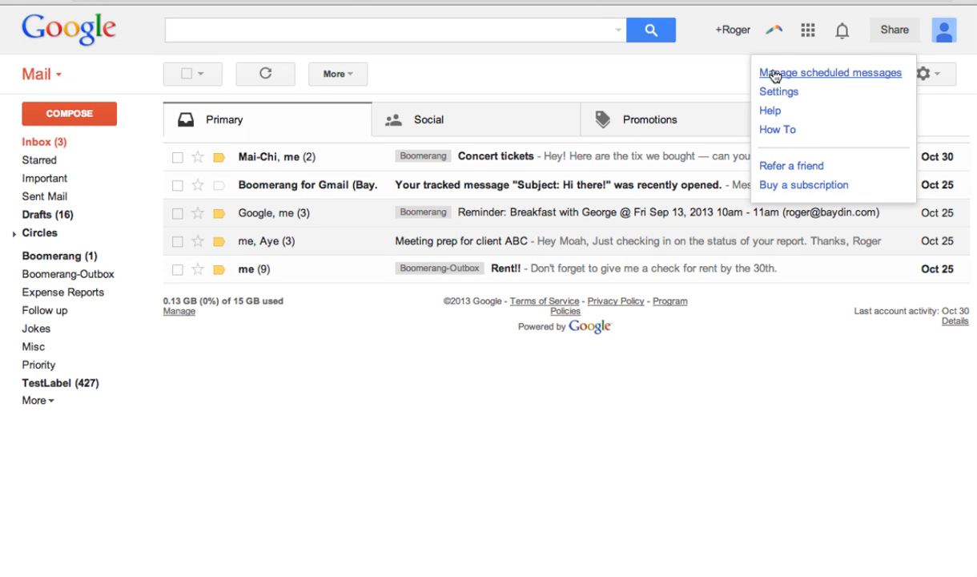
pyautogui.click(830, 74)
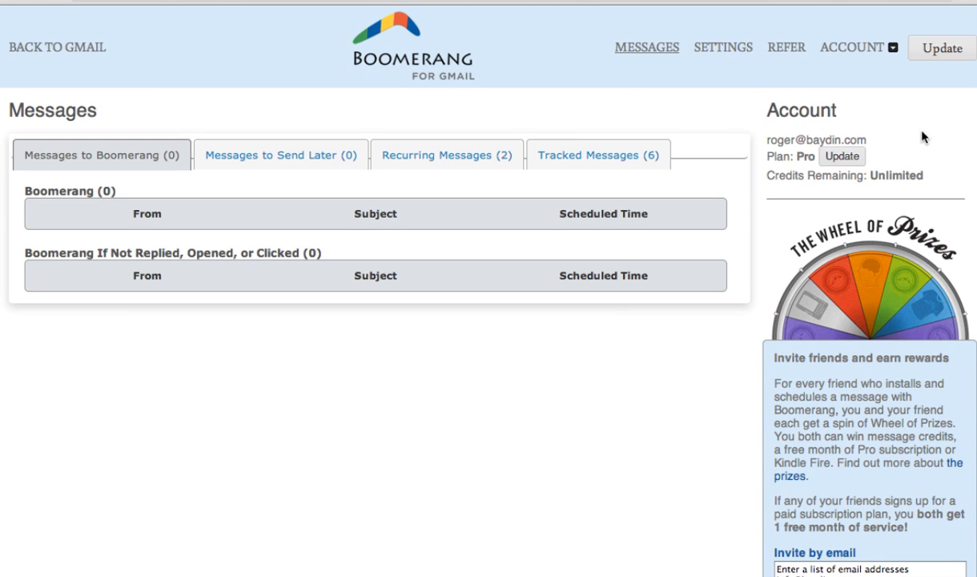
pyautogui.moveTo(671, 337)
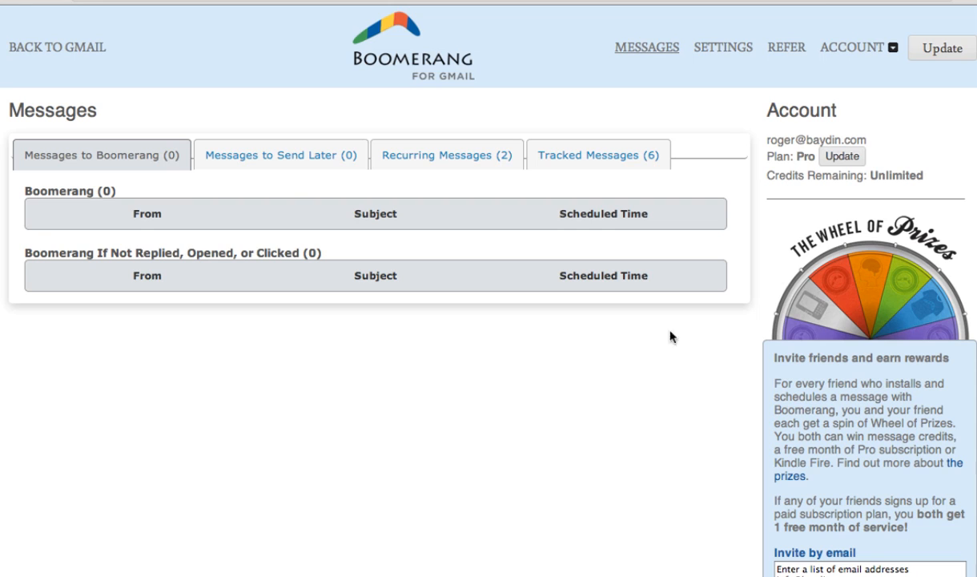
pyautogui.moveTo(247, 179)
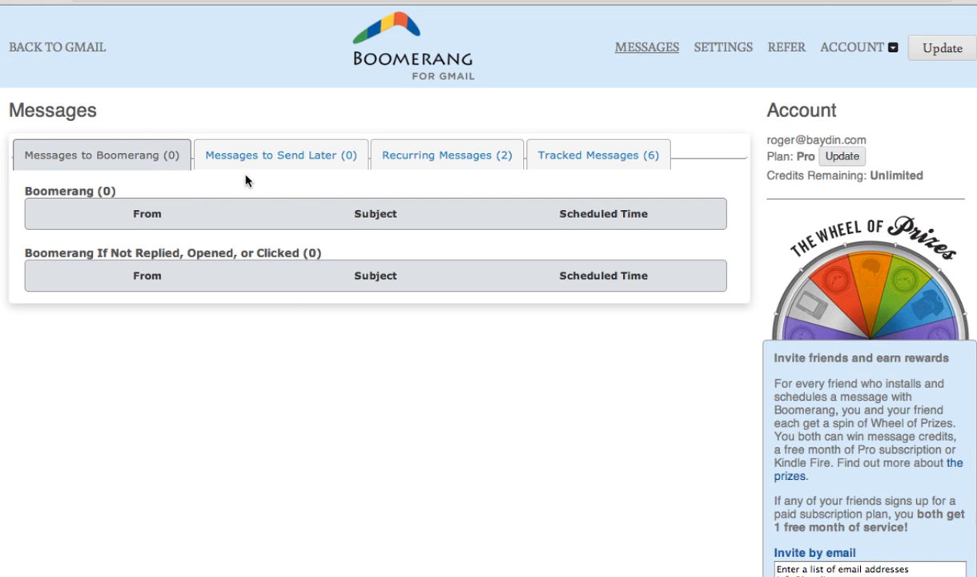
pyautogui.moveTo(288, 186)
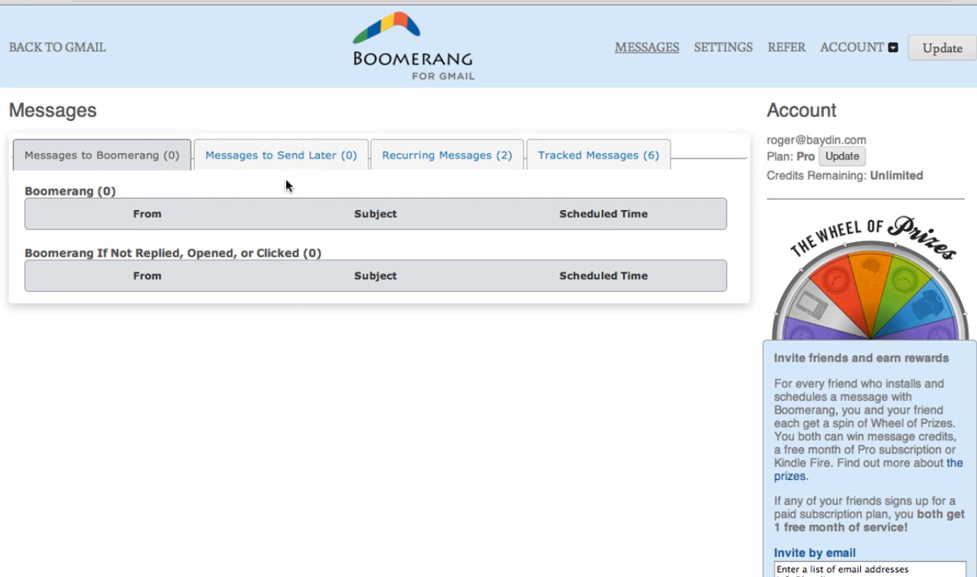
pyautogui.moveTo(759, 87)
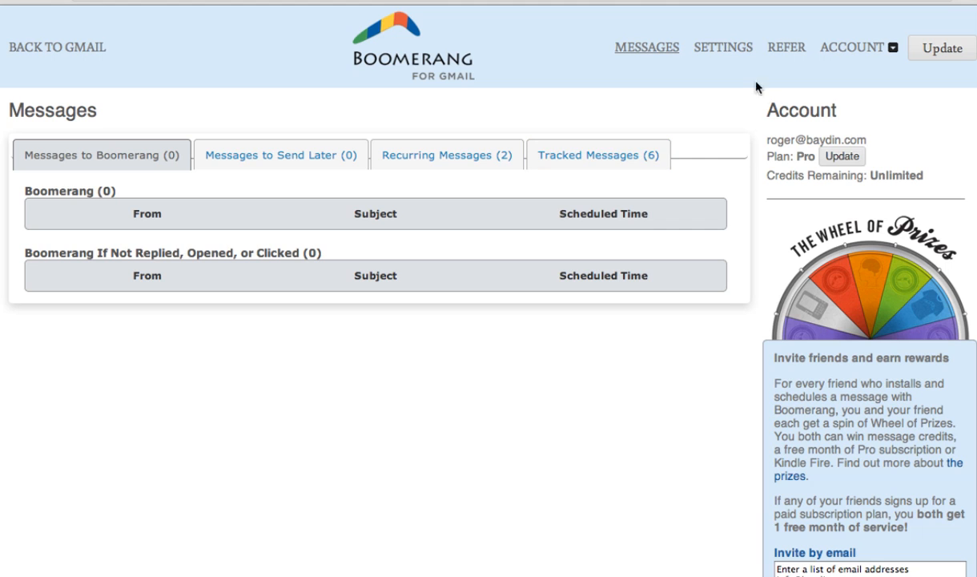
# Show the Recurring Messages list with the monthly Rent!! and Time Cards entries.
pyautogui.click(446, 154)
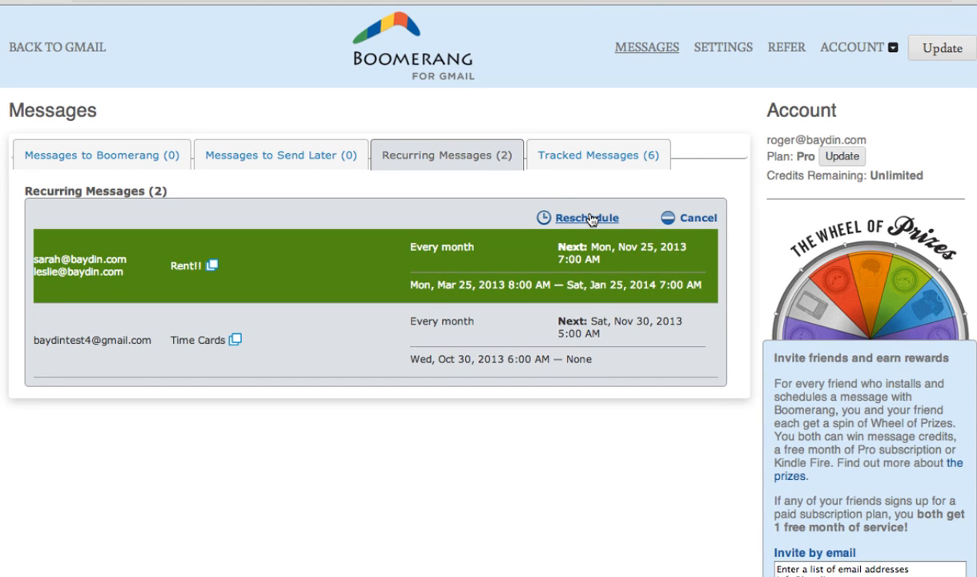
pyautogui.moveTo(657, 233)
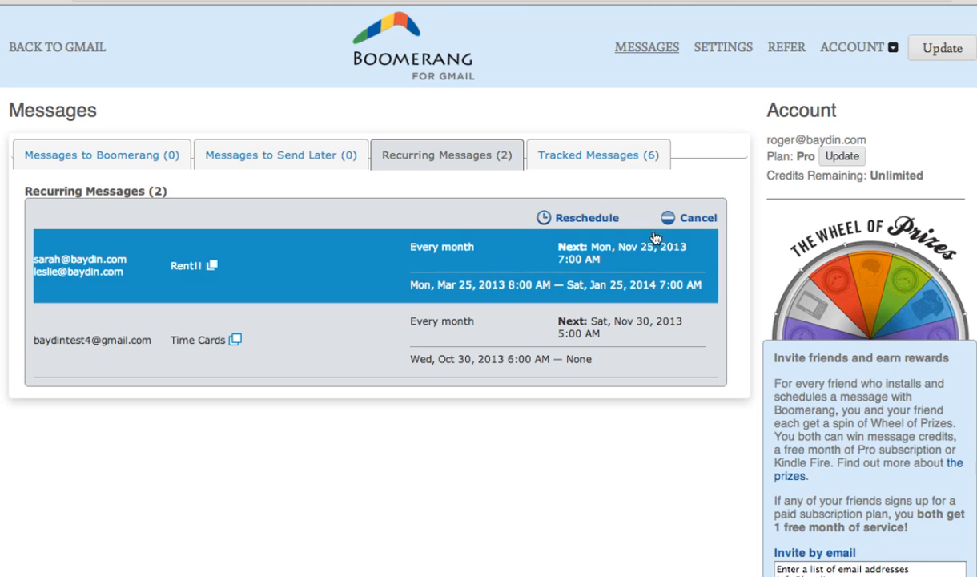